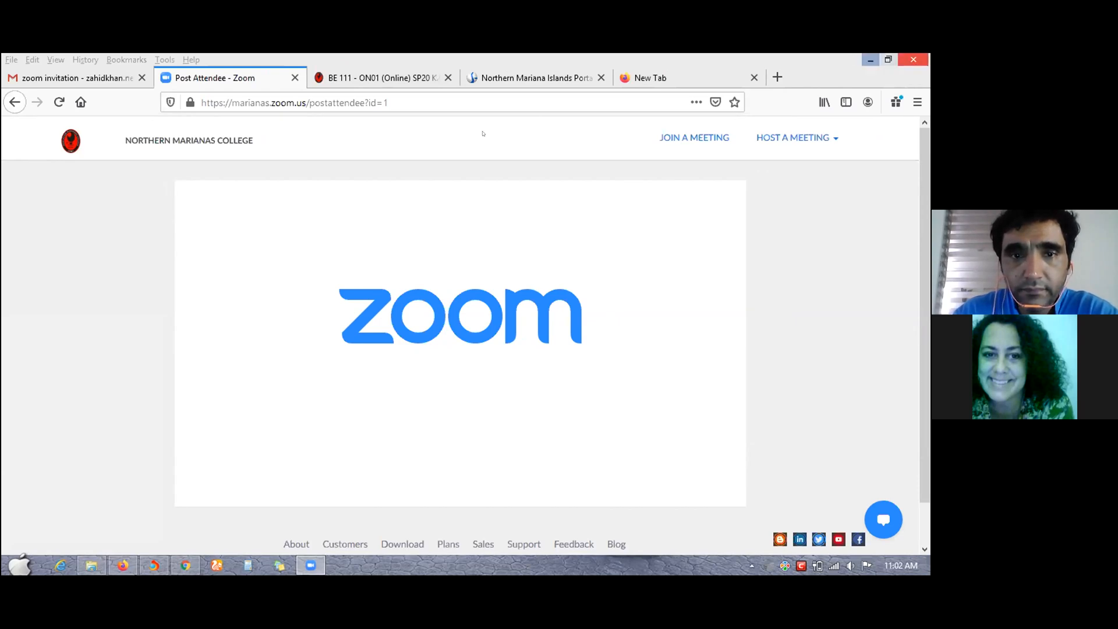
- Go to weebly.com/signup in a new Firefox tab
click(688, 78)
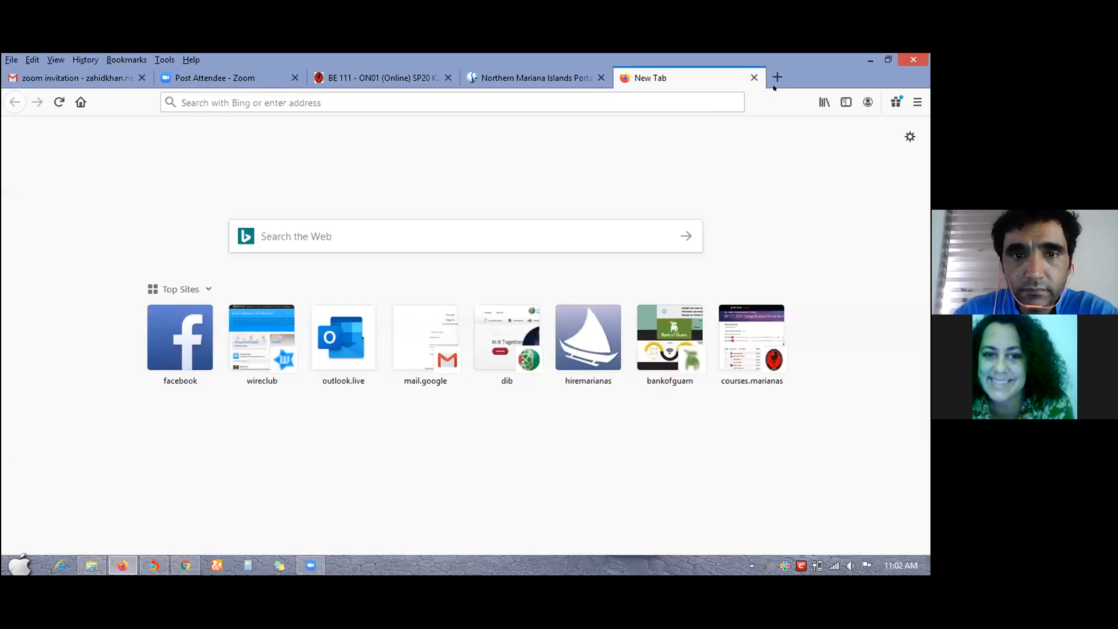
mouse_move(776, 77)
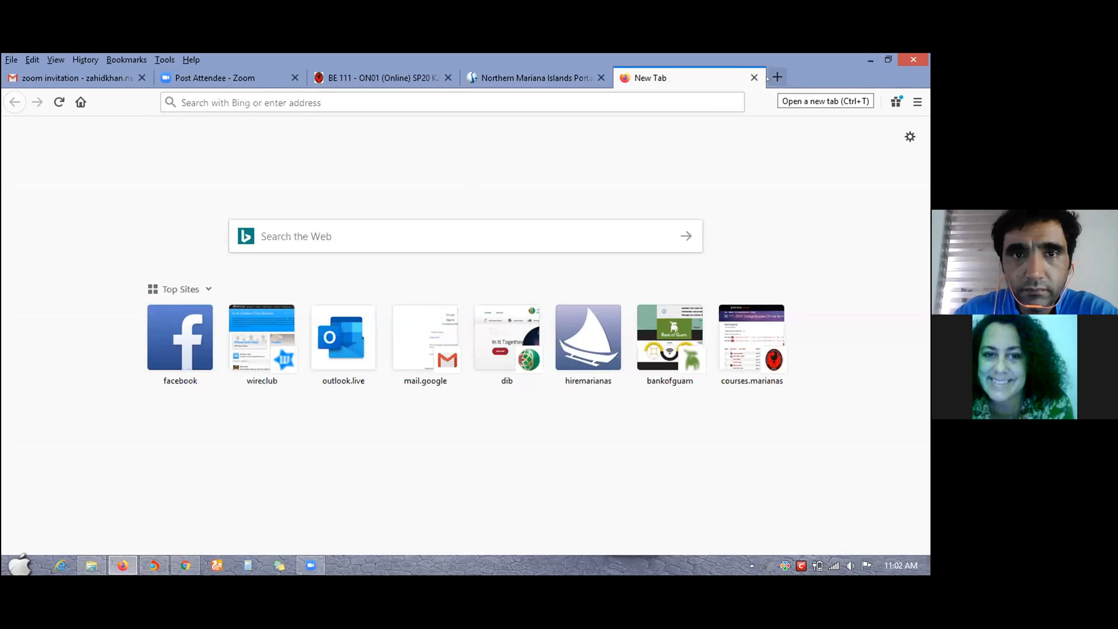
click(451, 102)
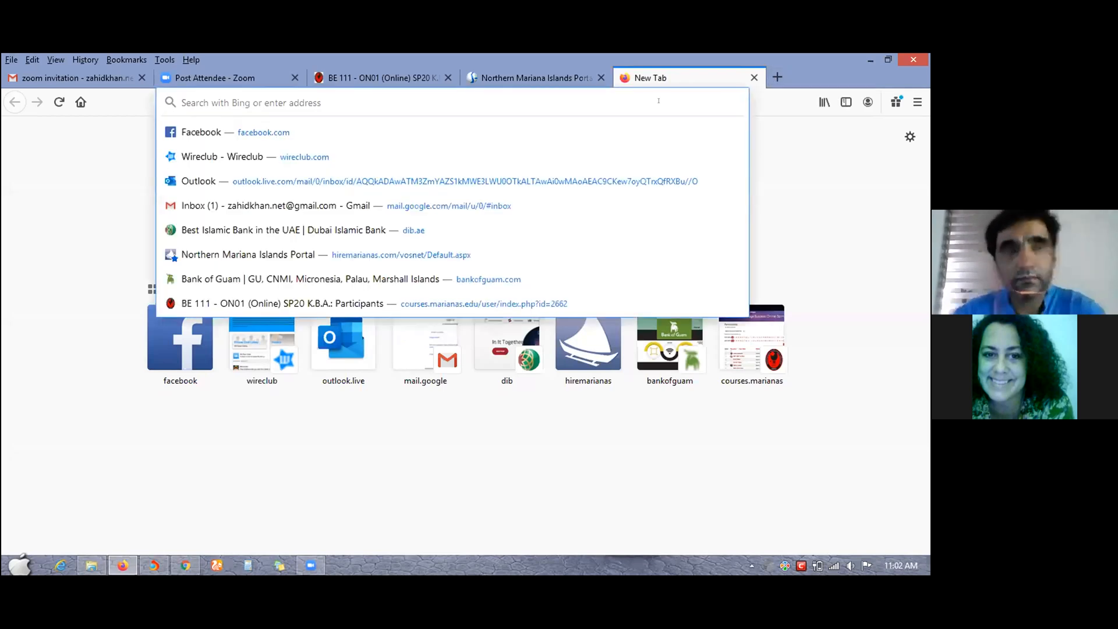
text(weebly.com/signup)
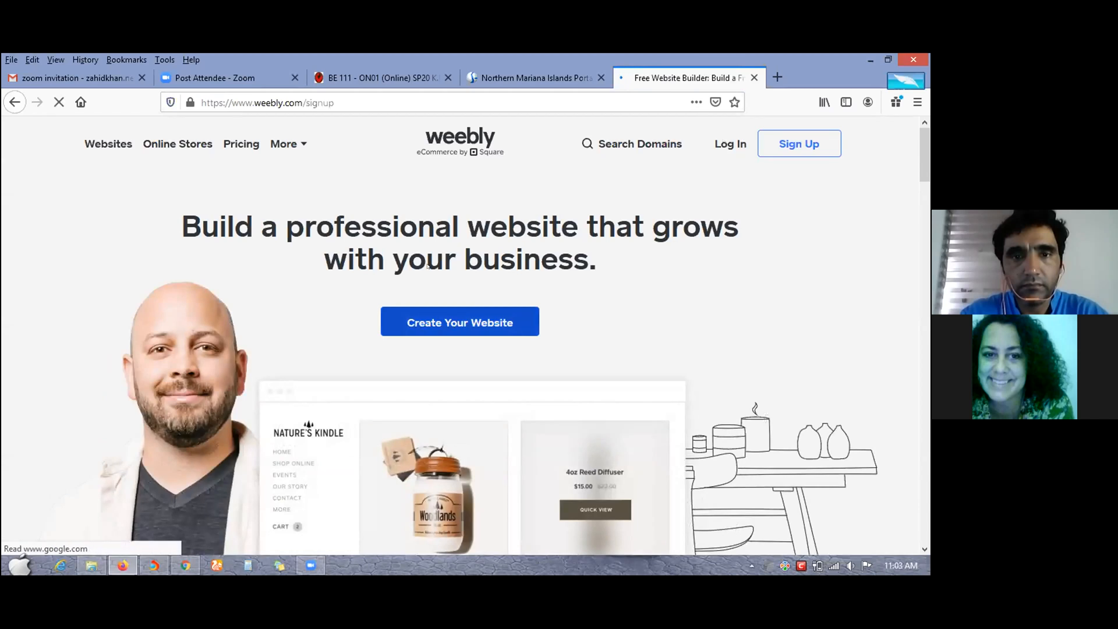
click(459, 321)
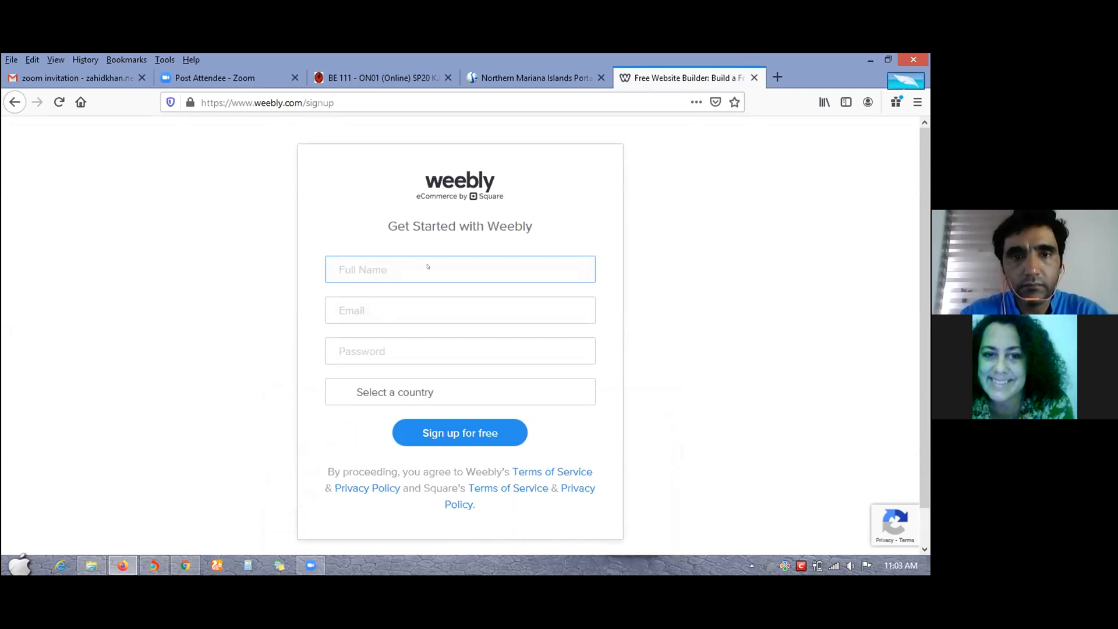
text(Z)
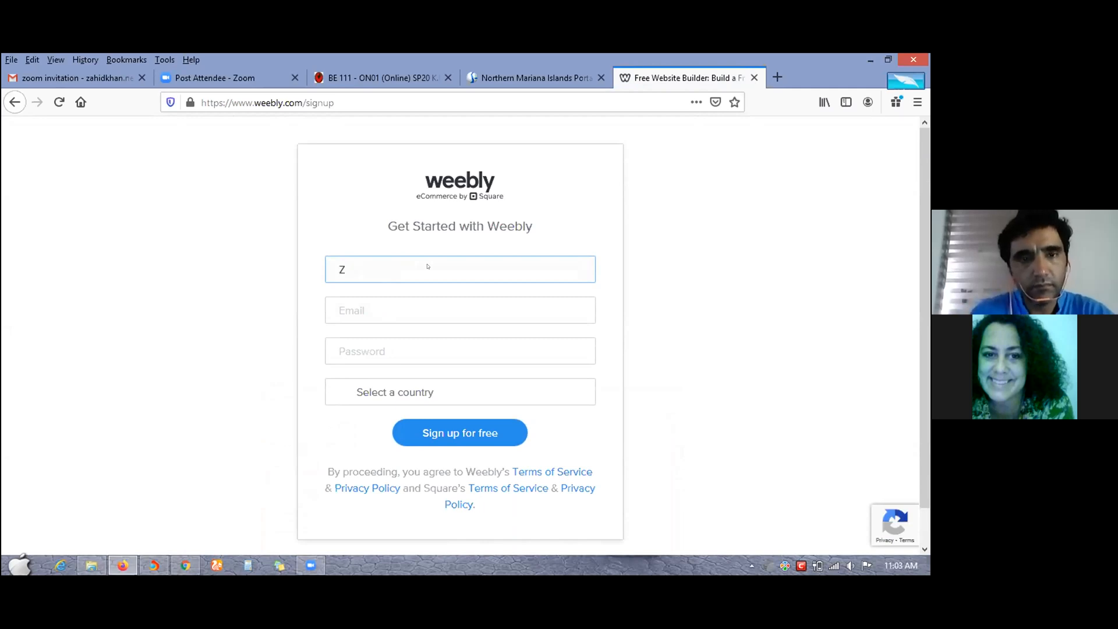
text(ahid)
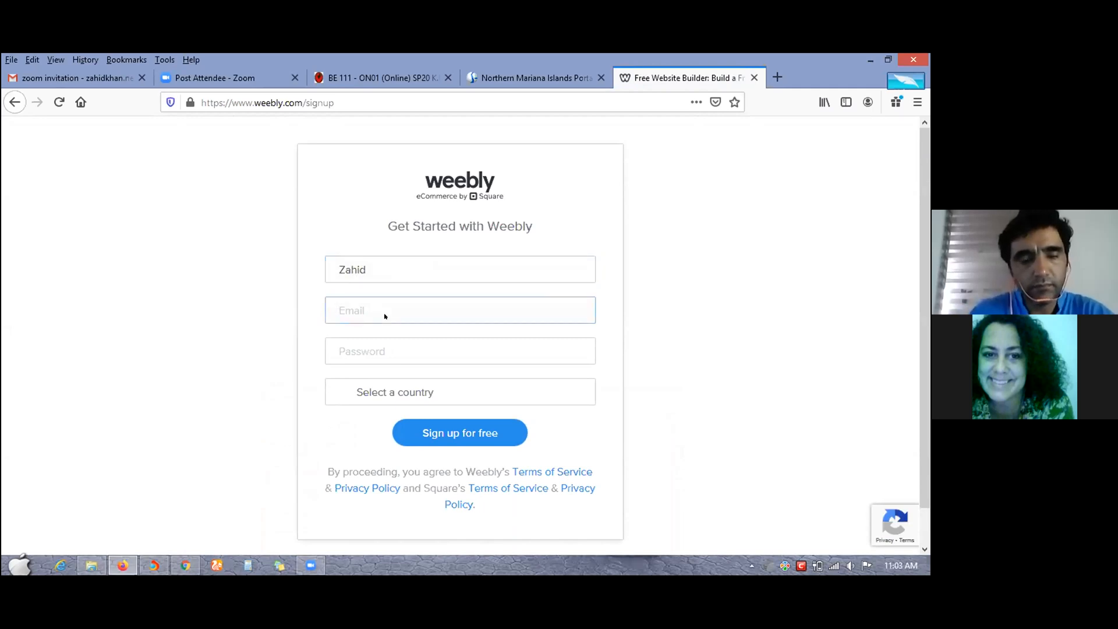
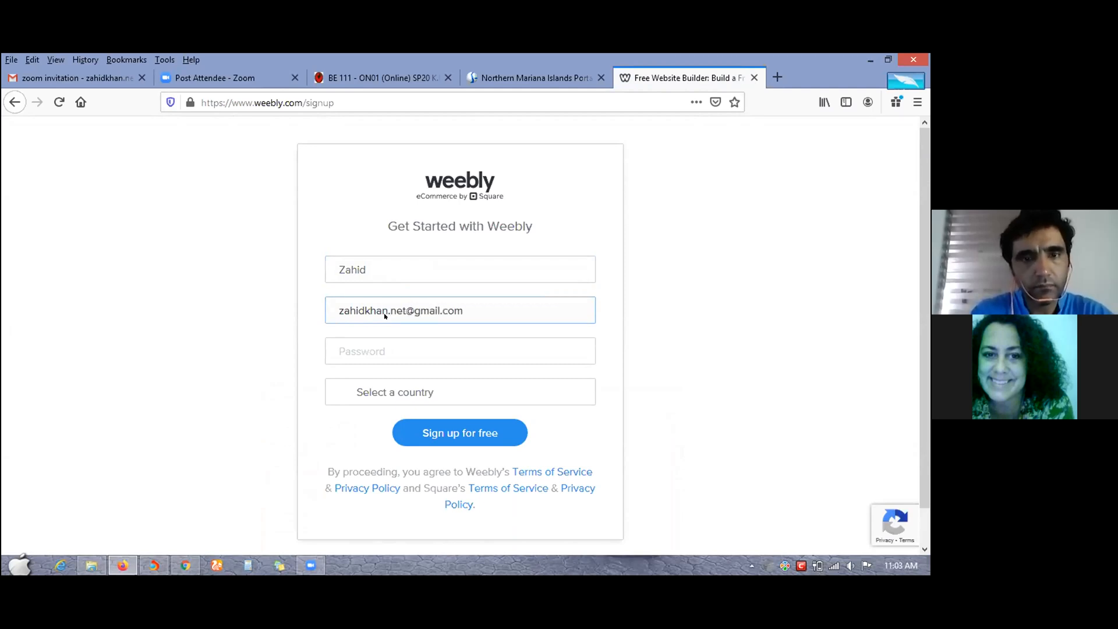
click(459, 350)
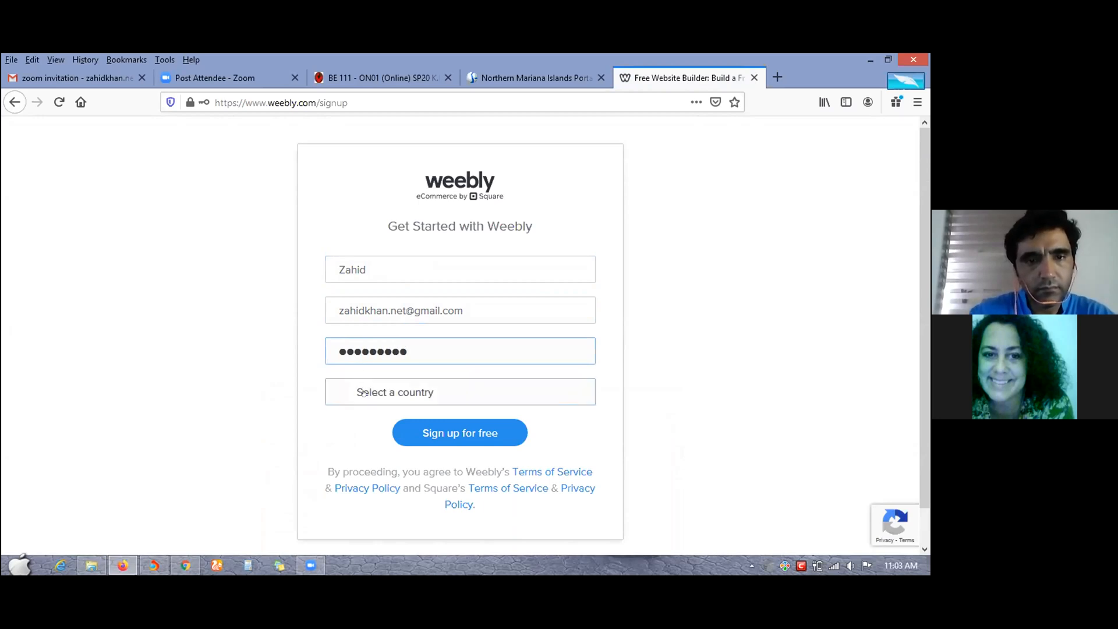
click(459, 392)
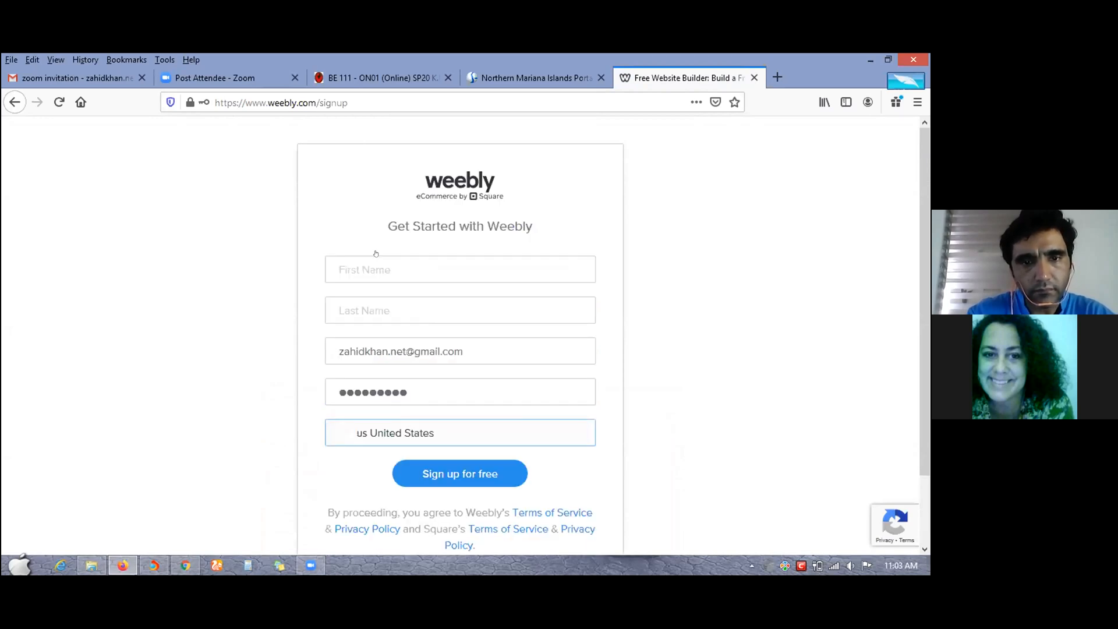
mouse_move(689, 393)
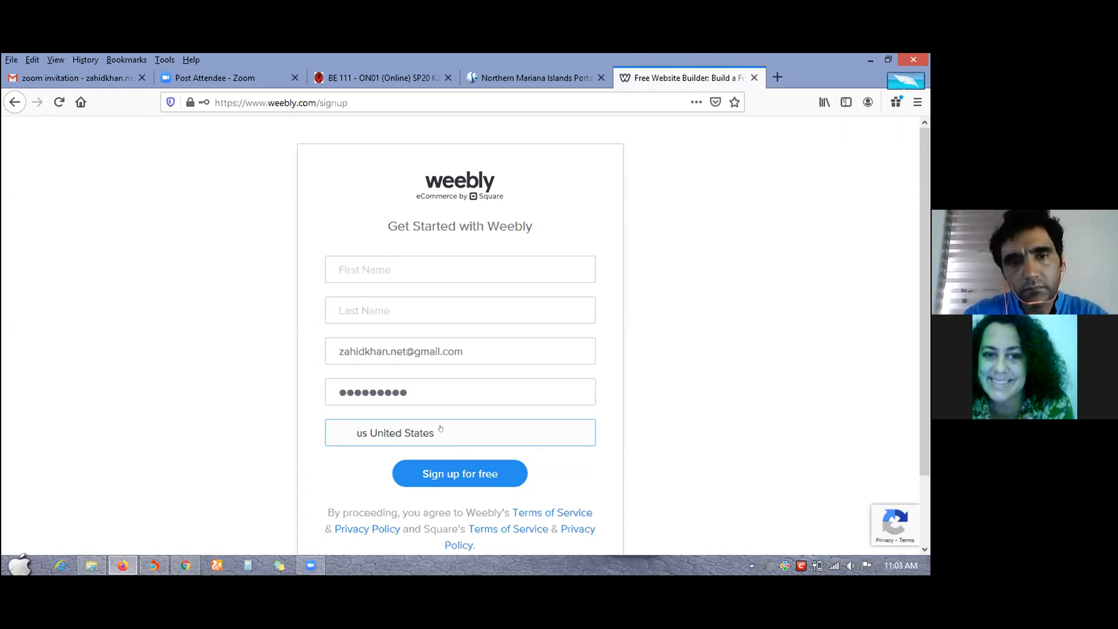
- Change the sign-up country to Northern Mariana Islands
click(460, 433)
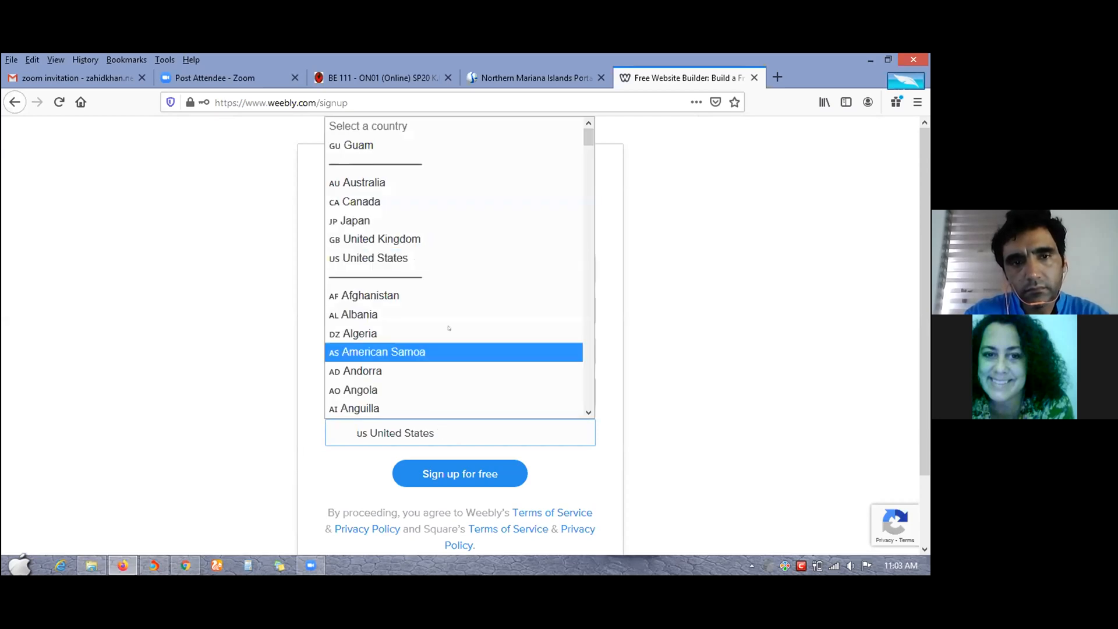
mouse_move(451, 314)
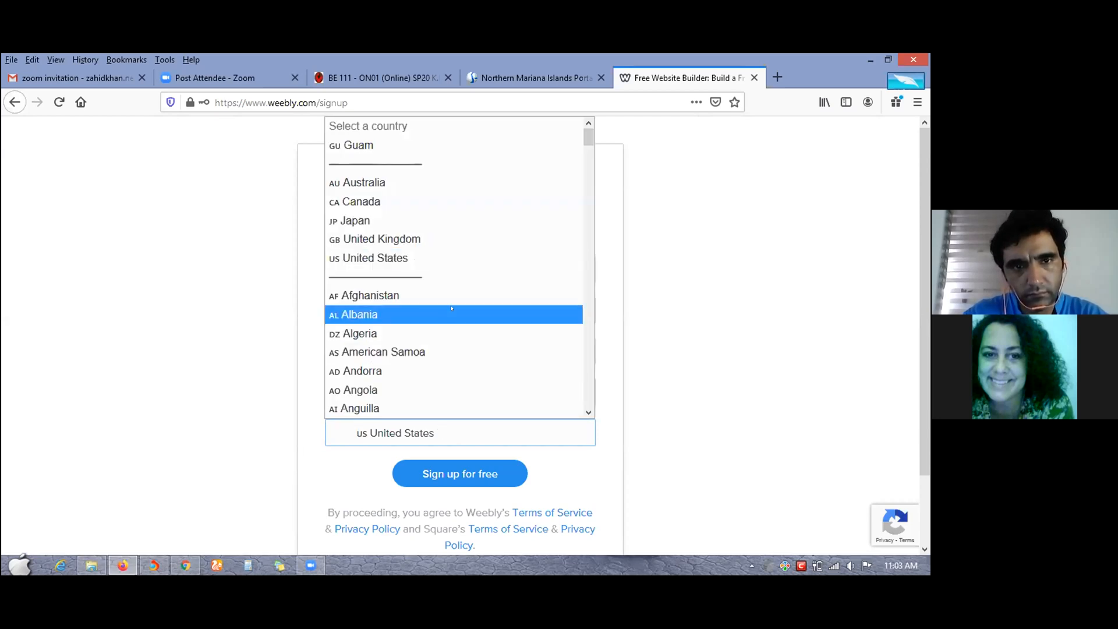
scroll(down, 3)
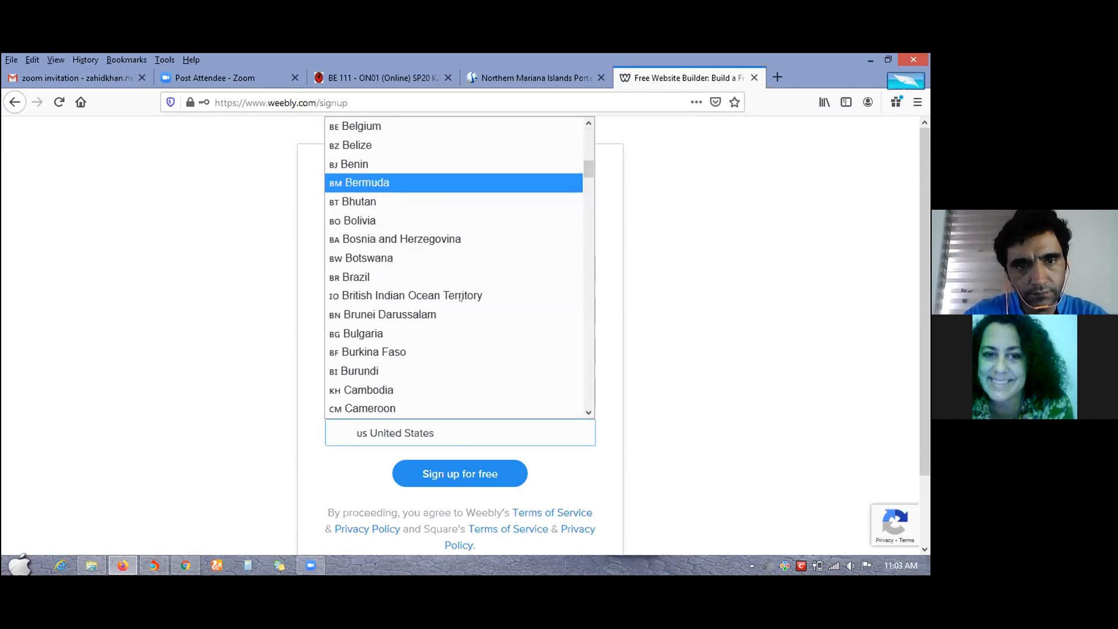
scroll(down, 3)
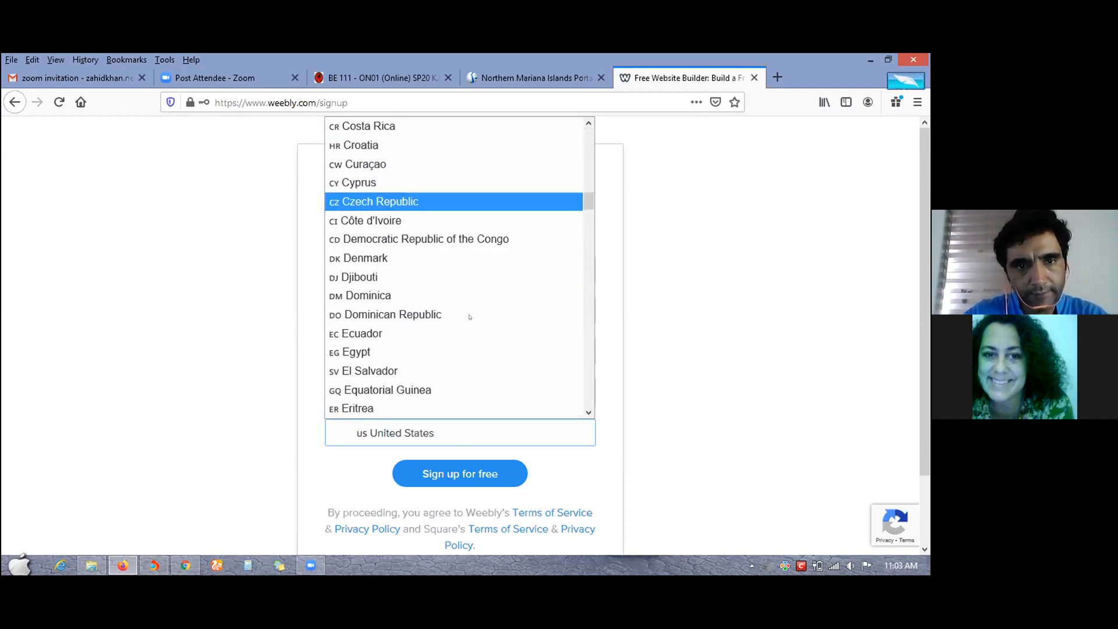
scroll(down, 3)
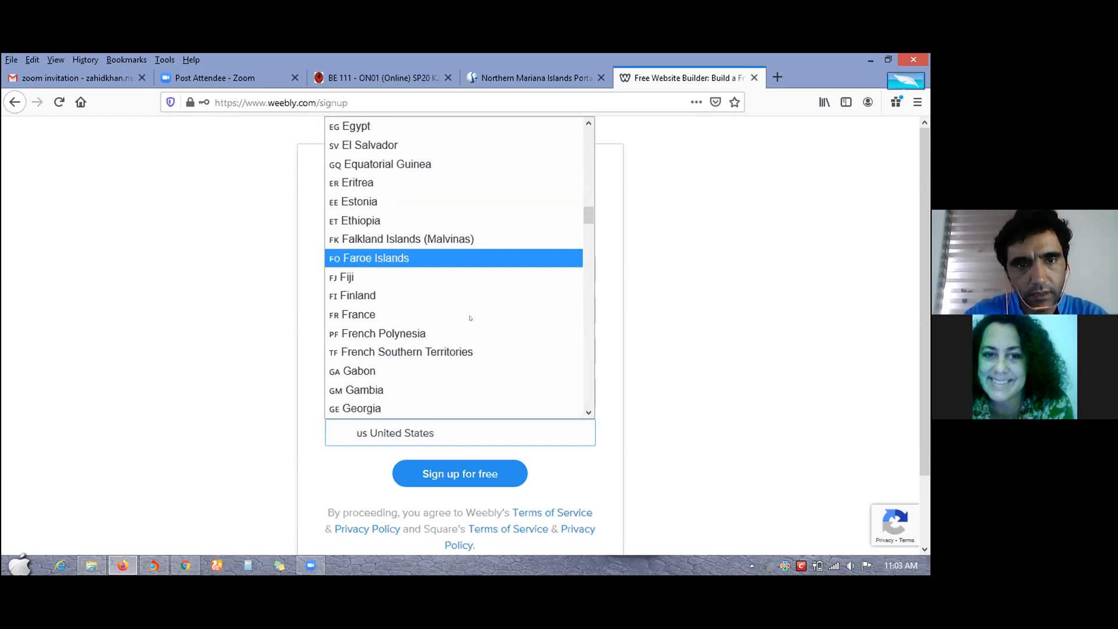
scroll(down, 3)
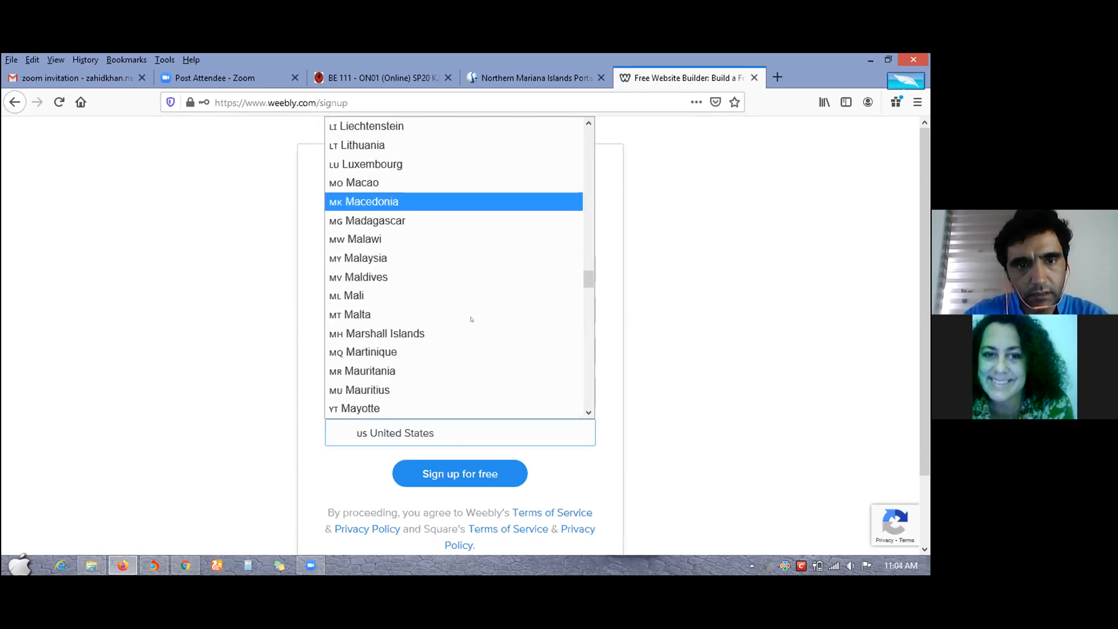
scroll(down, 3)
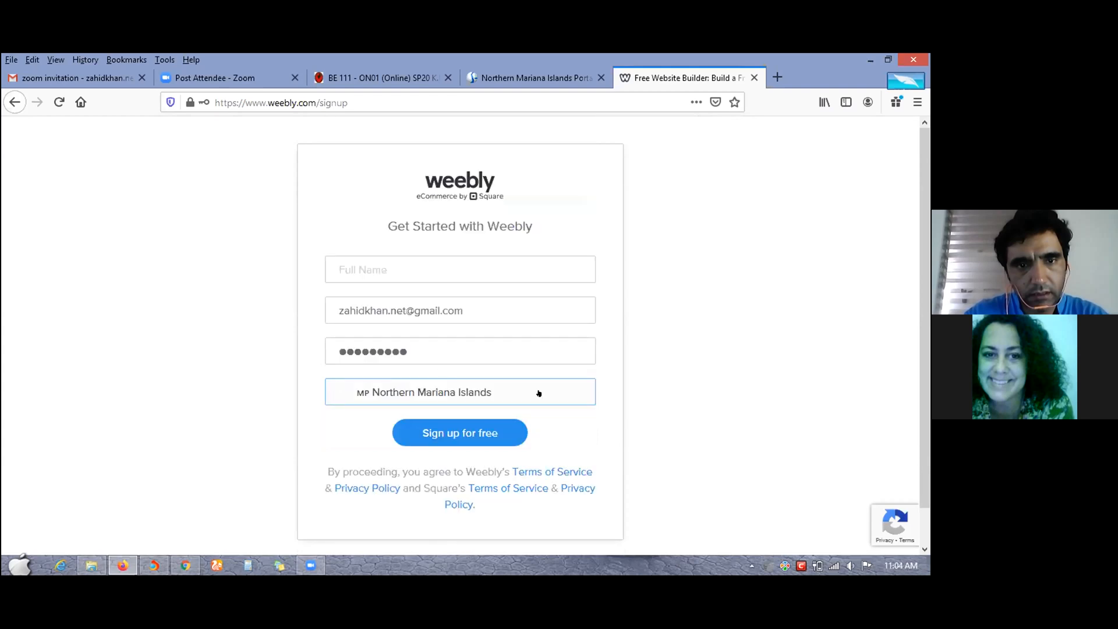
- Enter the full name Zahid, submit Sign up for free and save the login in Firefox
click(460, 269)
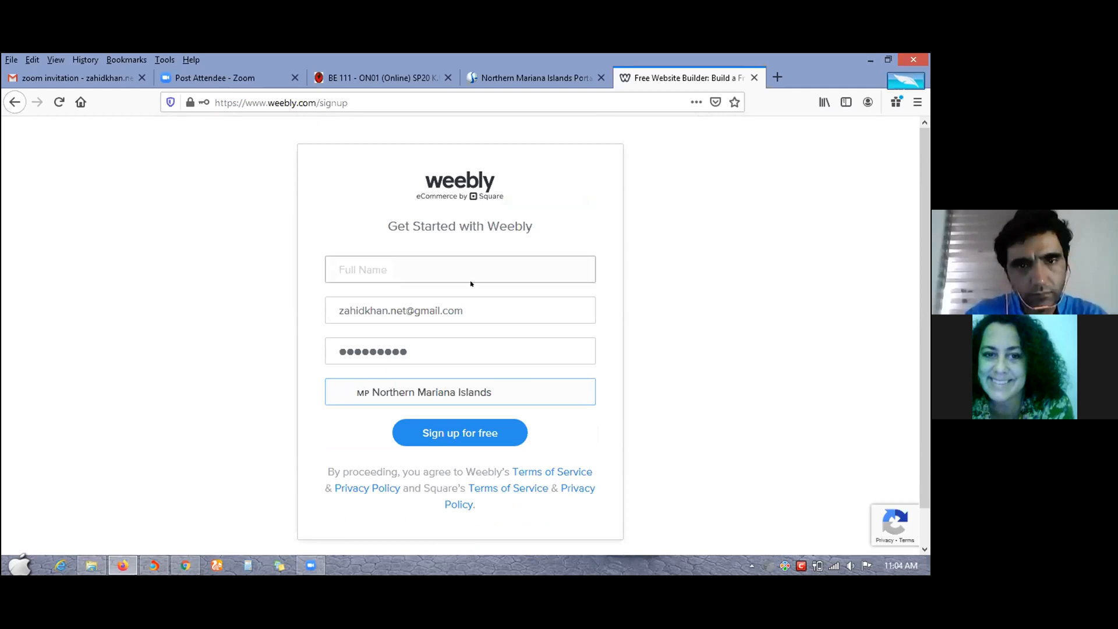
text(Z)
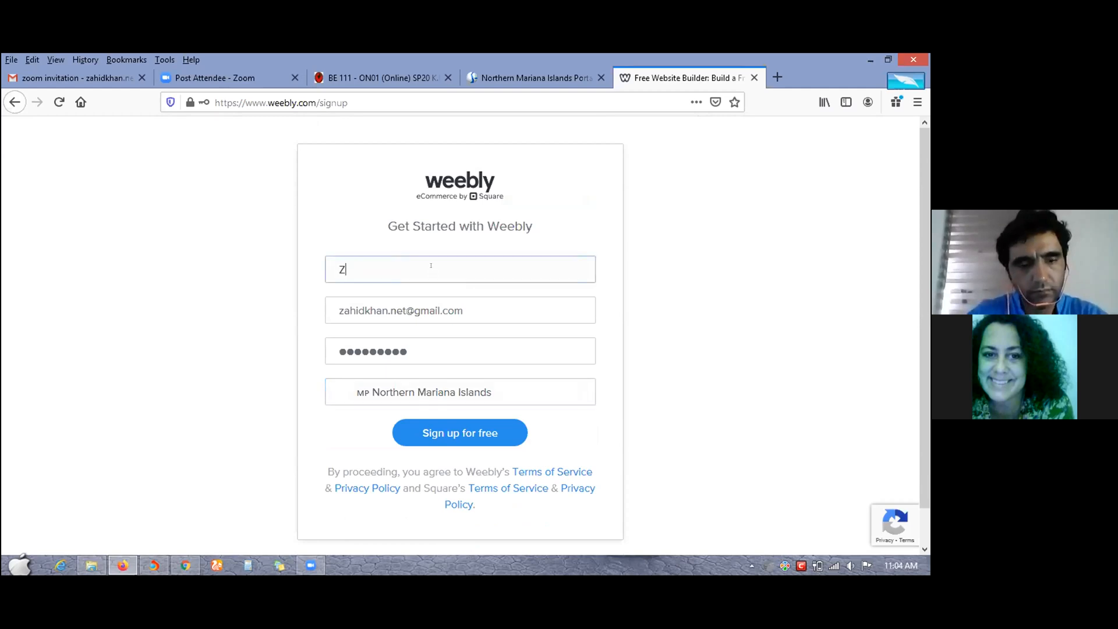
text(ahid)
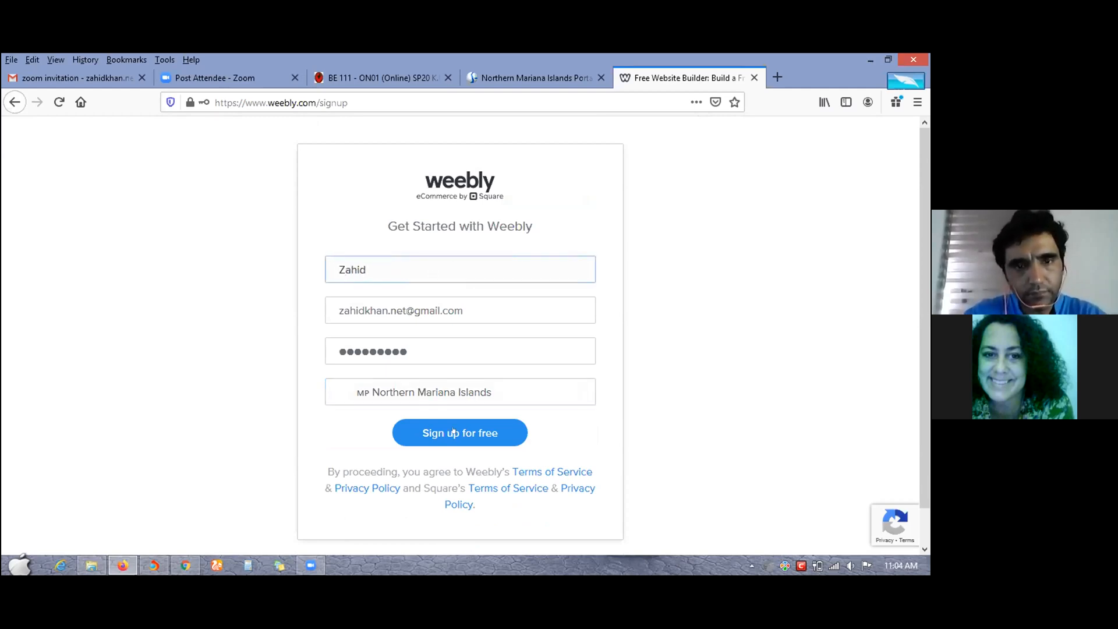
click(460, 433)
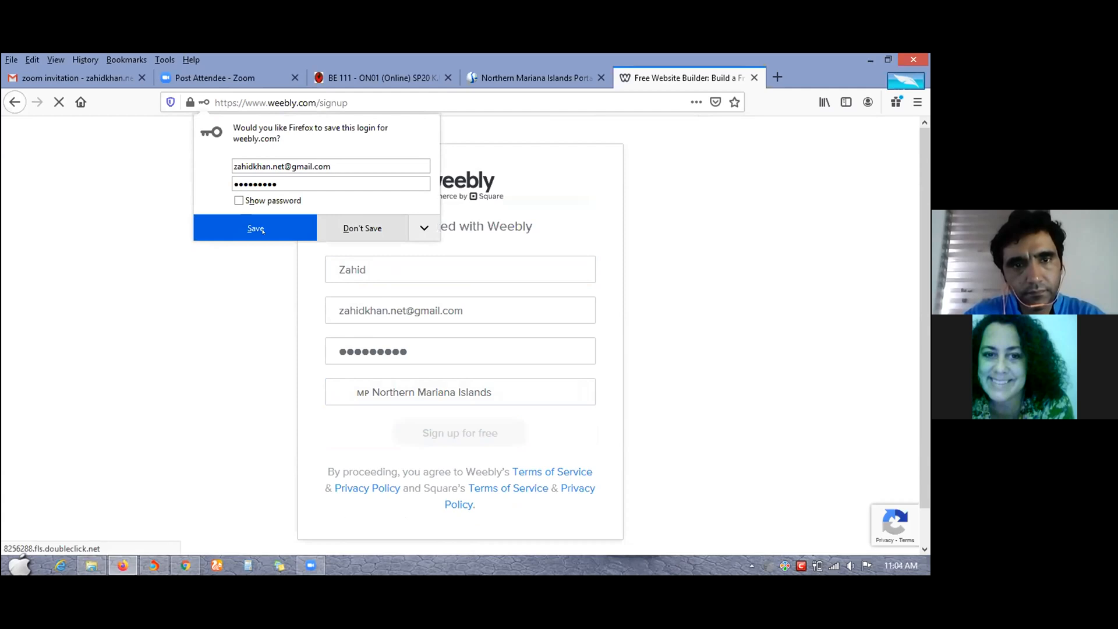
click(361, 228)
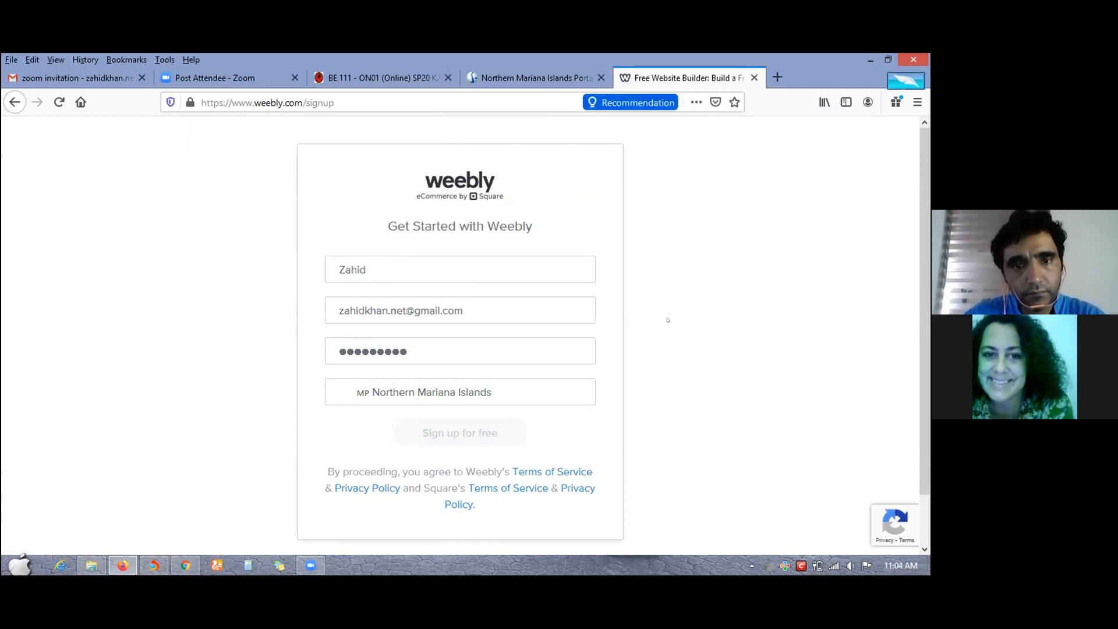
- Let the sign-up finish loading the Select a Theme onboarding page
click(459, 433)
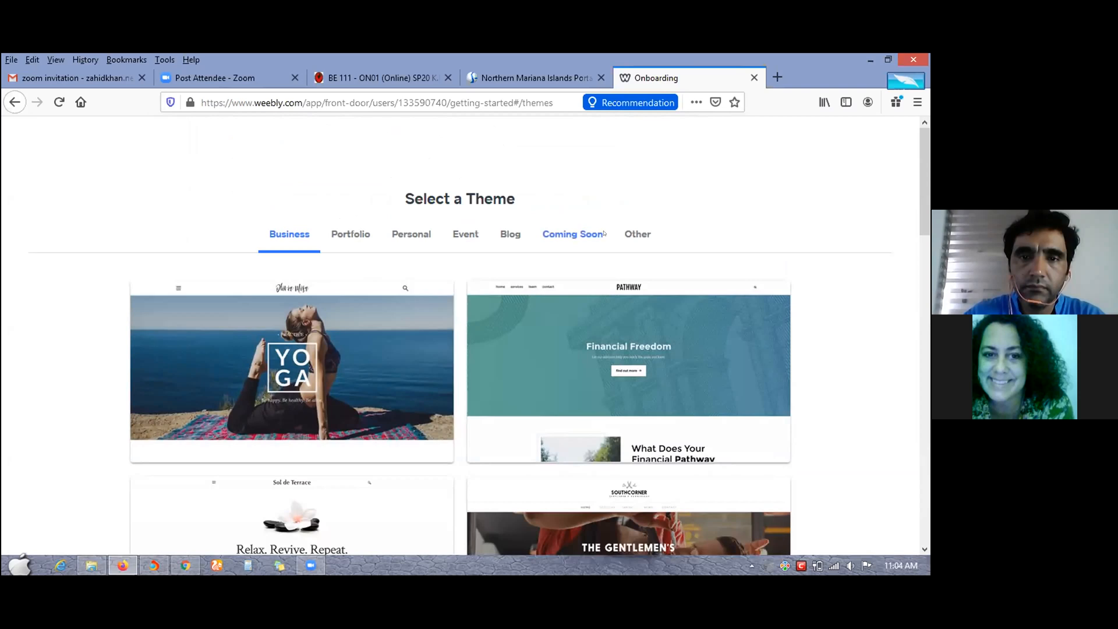
- Choose the PHOTOGRAPHY theme from the Personal category to start the new site
scroll(down, 3)
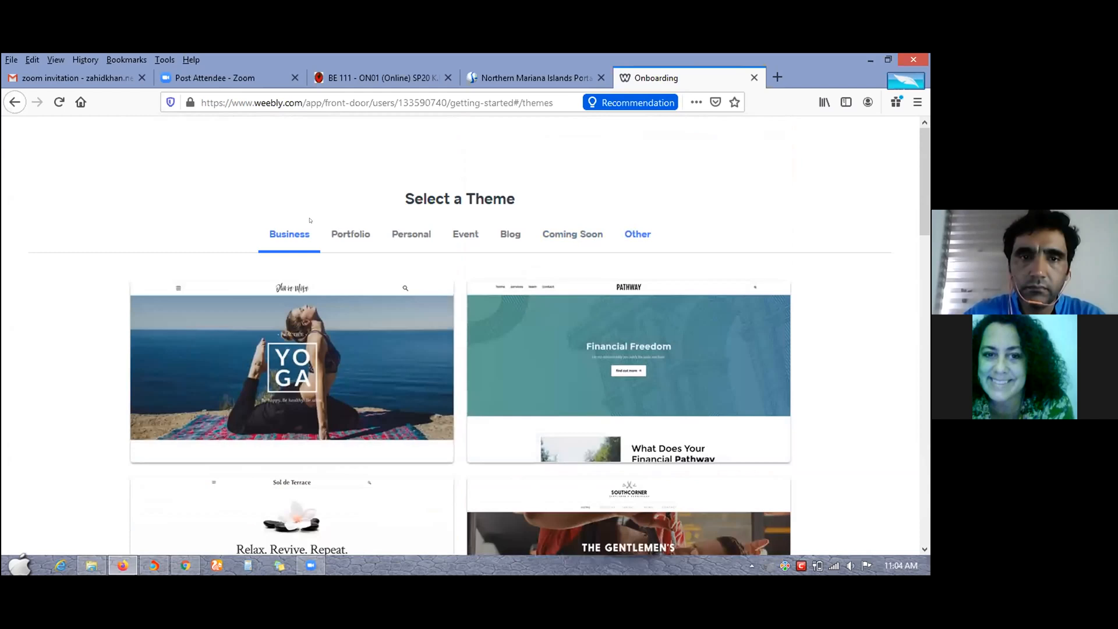
click(411, 234)
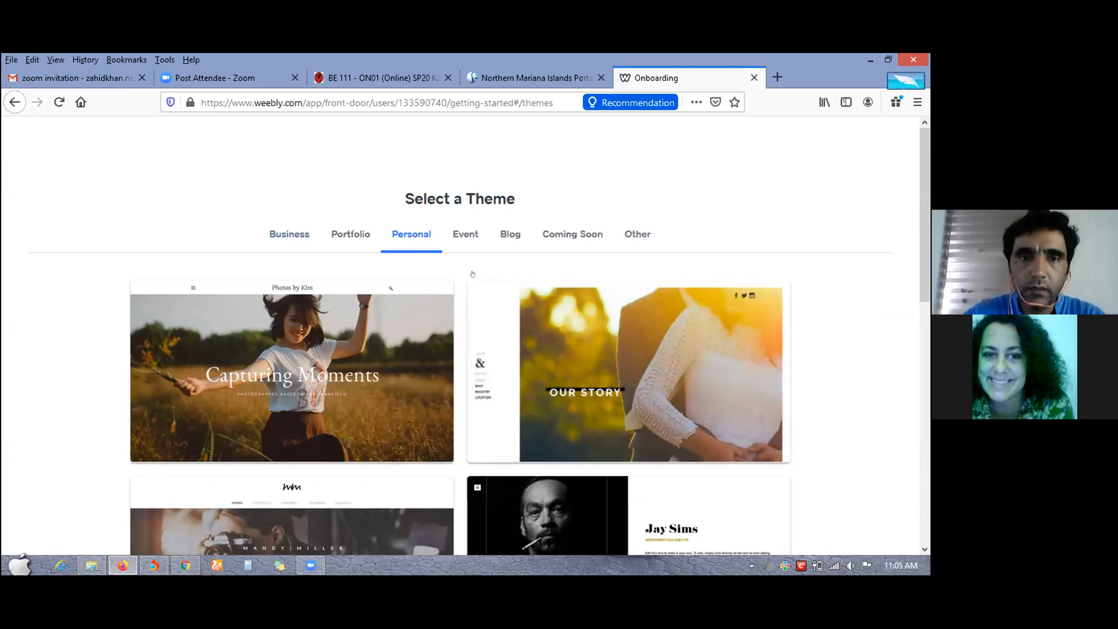
mouse_move(856, 395)
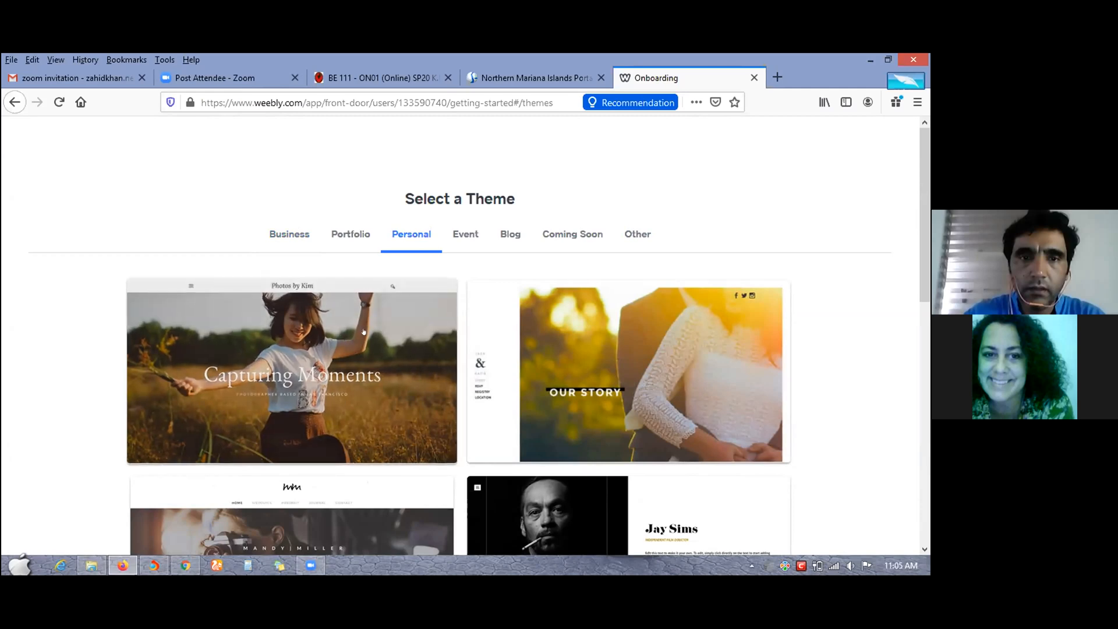
scroll(down, 3)
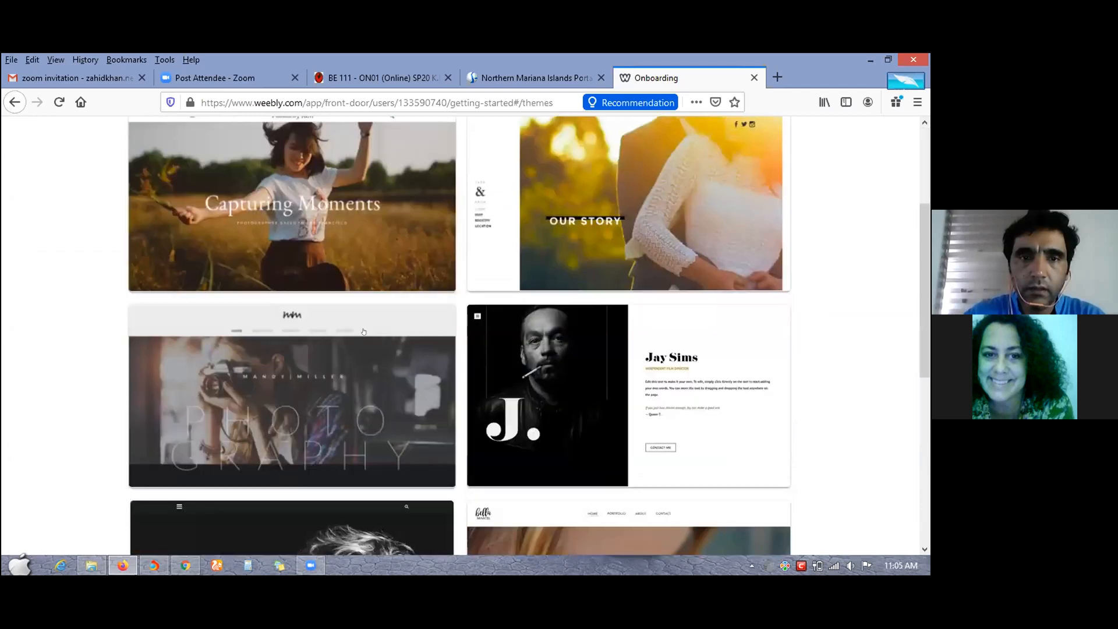
scroll(down, 3)
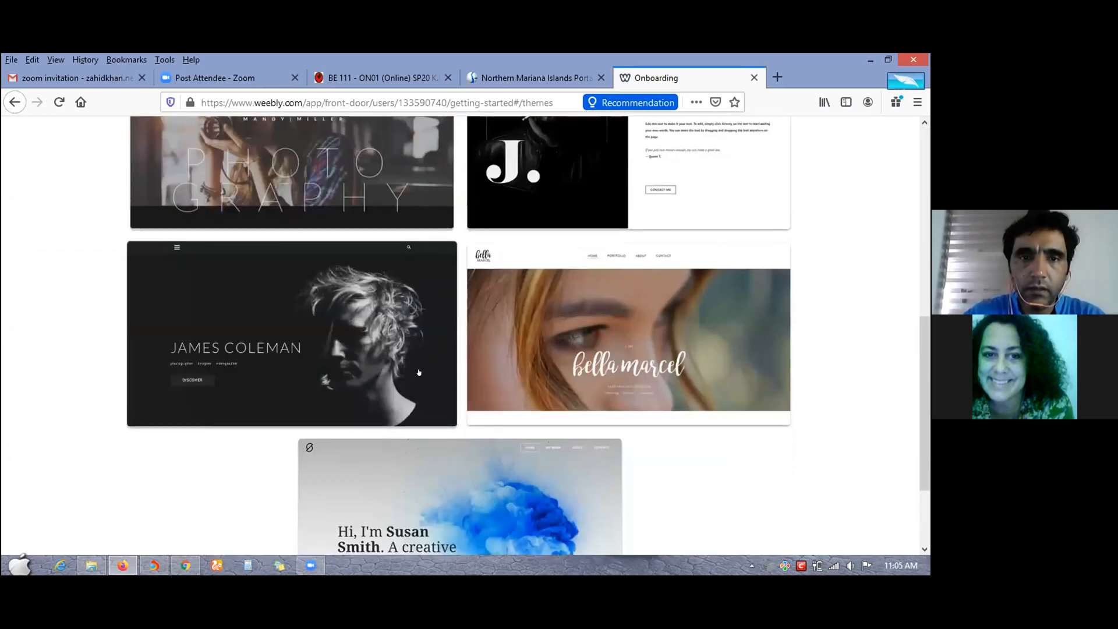
scroll(down, 3)
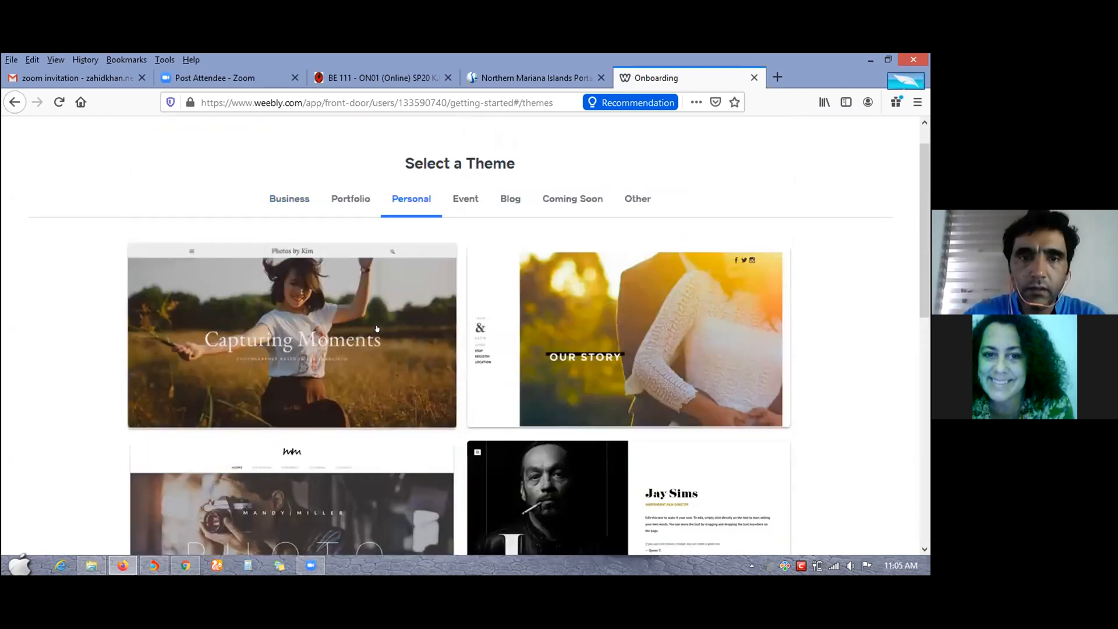
click(291, 499)
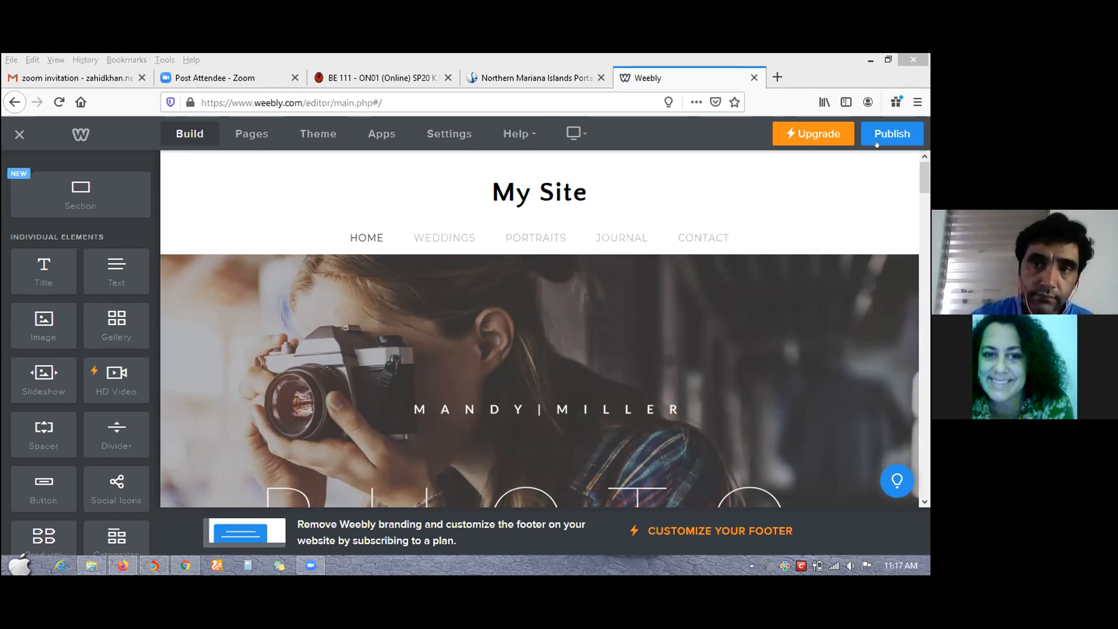
- Start publishing and request zahid.weebly.com as the site's domain name
click(890, 133)
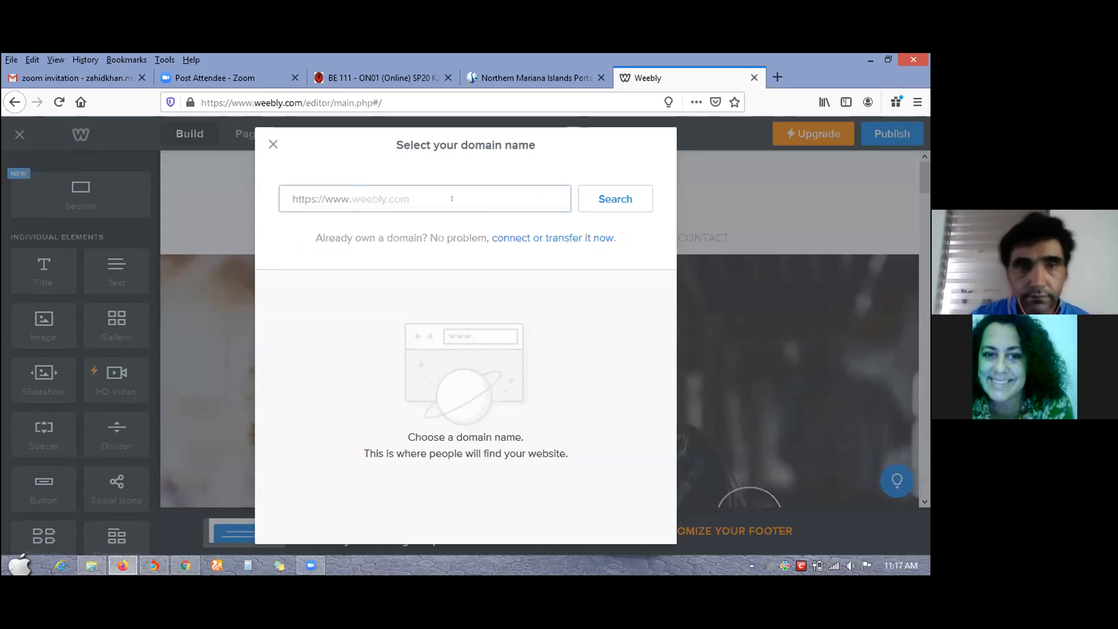
text(zah)
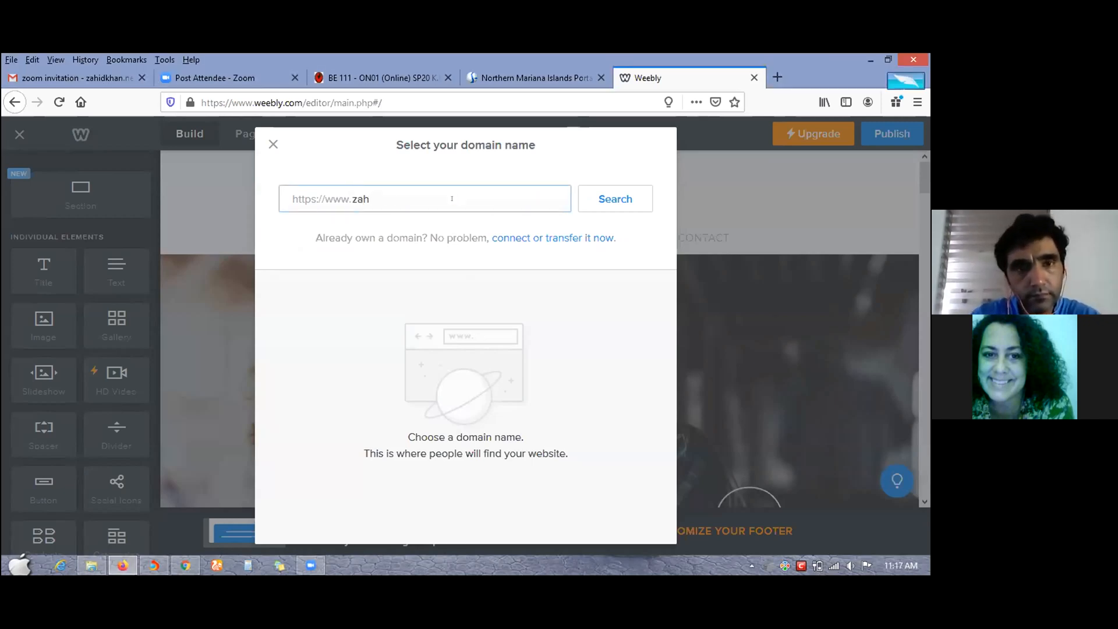
text(id)
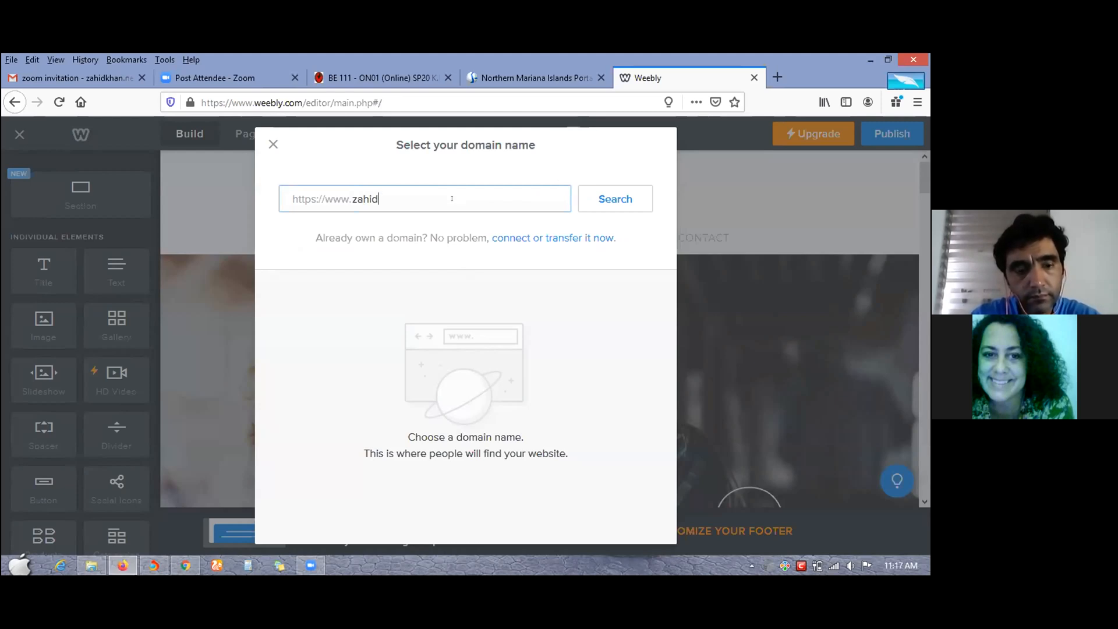
text(weebly)
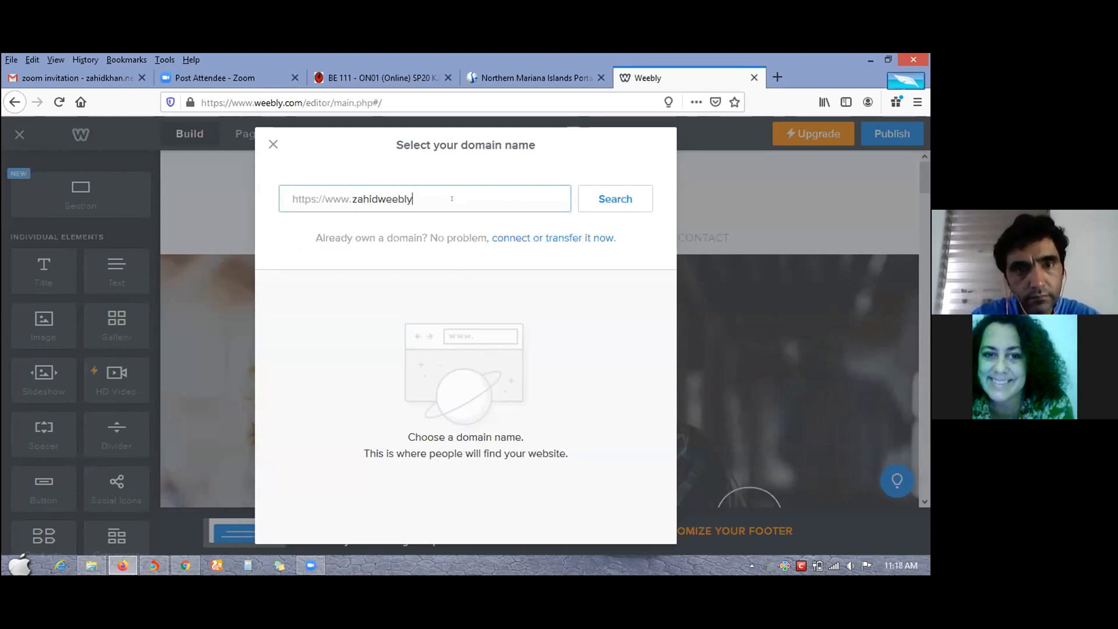
text(.com)
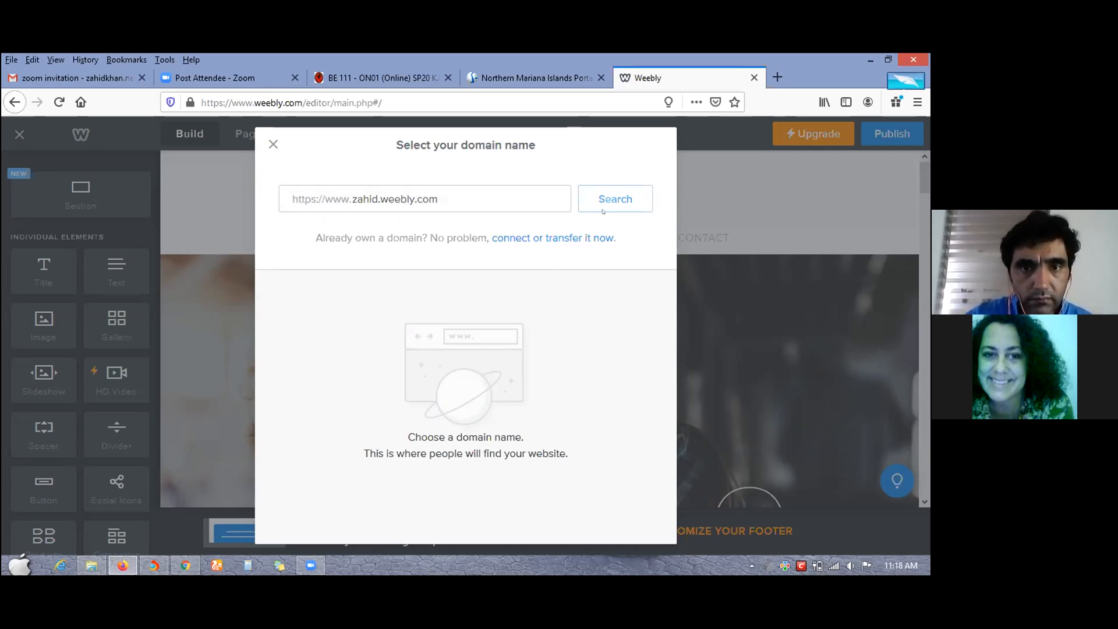
- Search zahid.weebly.com, find it unavailable among paid alternatives, and select the name to revise it
click(614, 199)
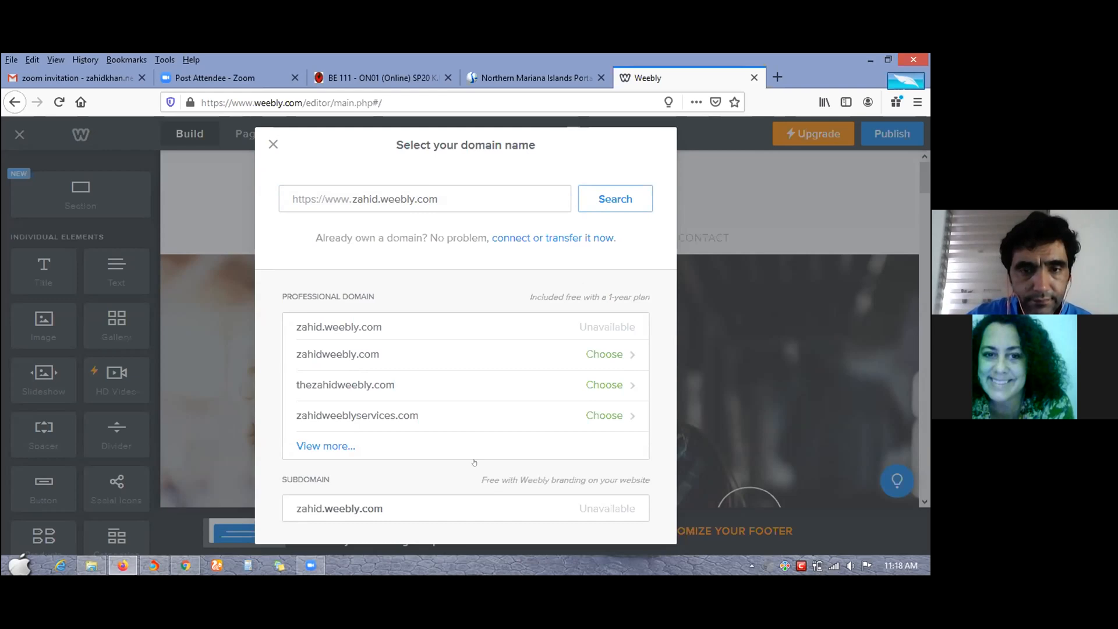
mouse_move(330, 340)
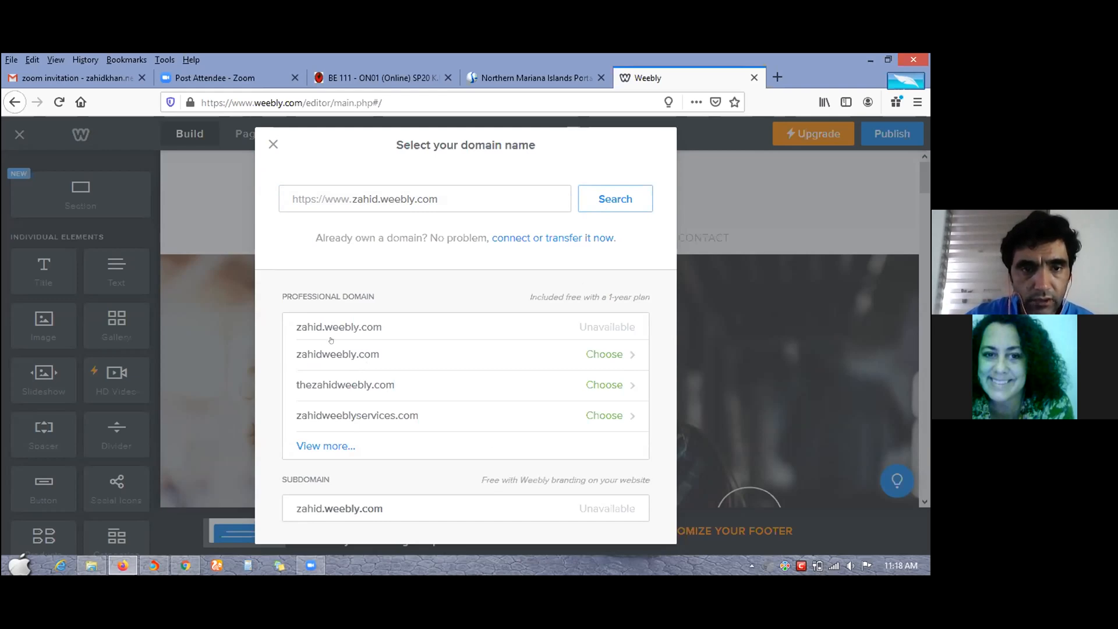
mouse_move(301, 427)
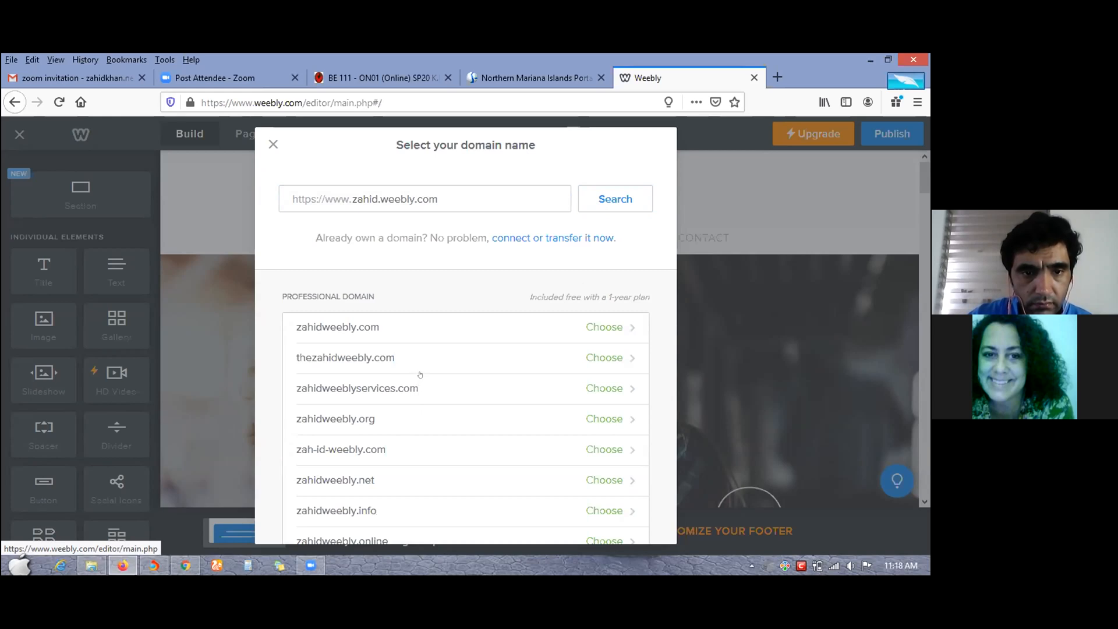
scroll(down, 3)
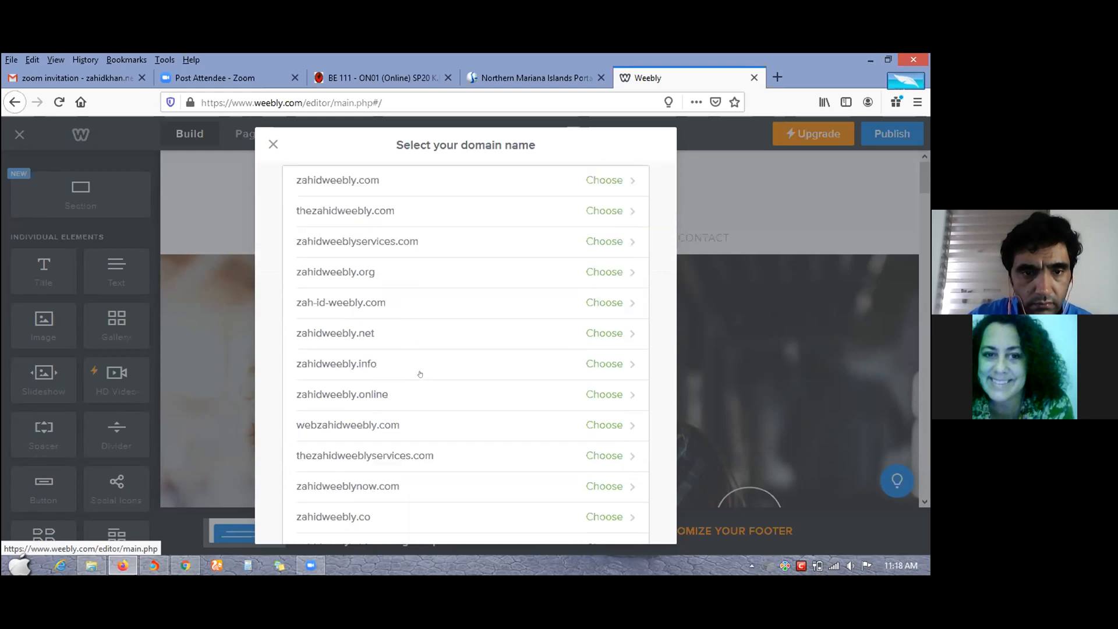
scroll(down, 3)
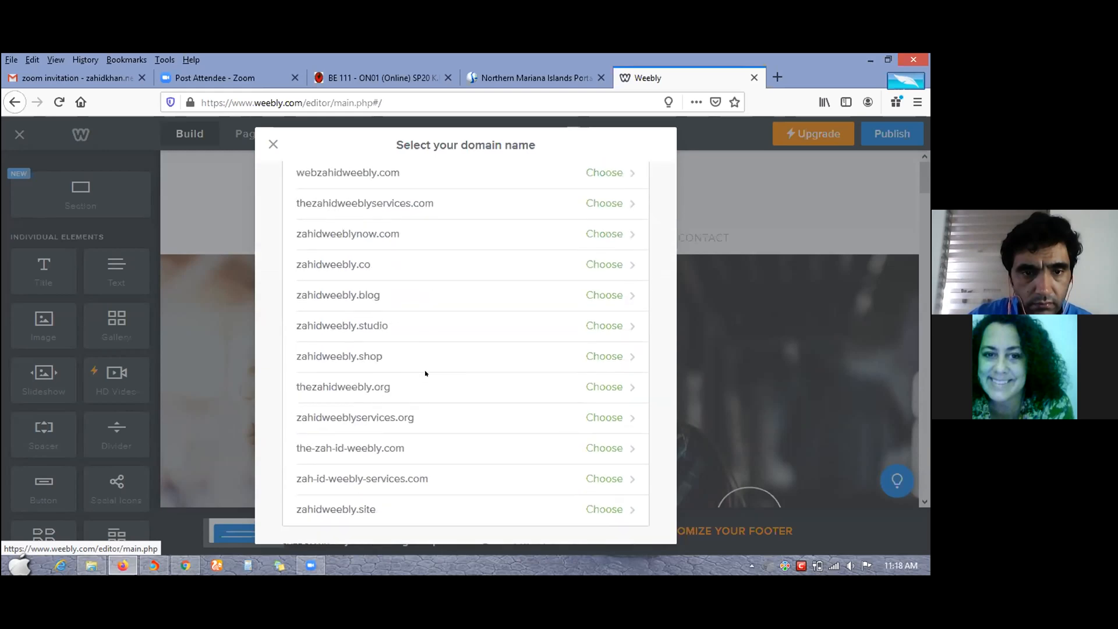
scroll(down, 3)
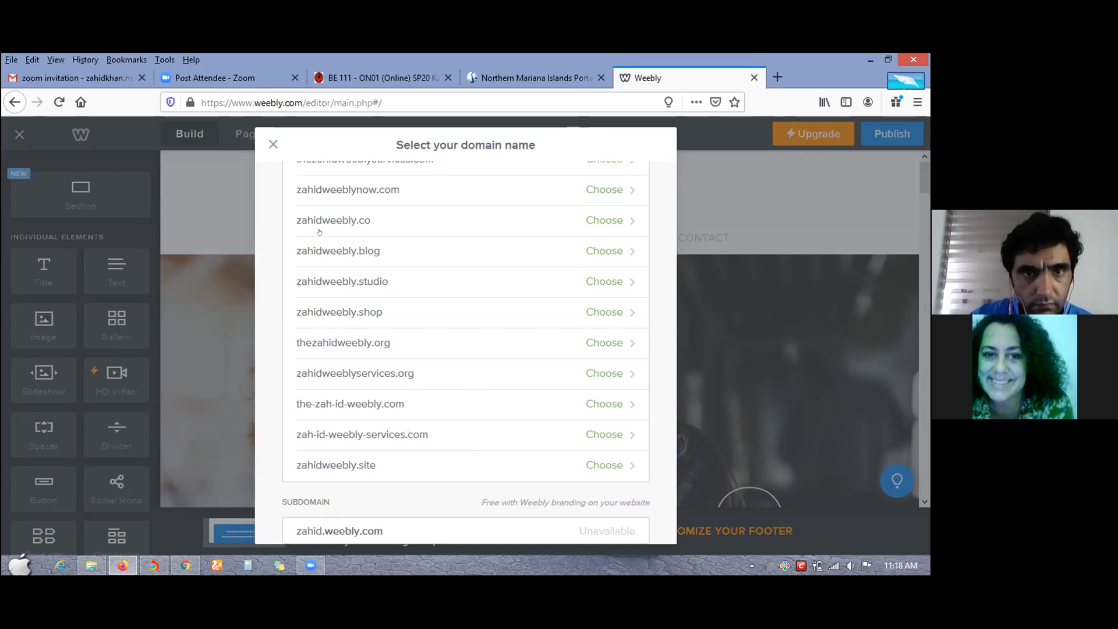
scroll(up, 3)
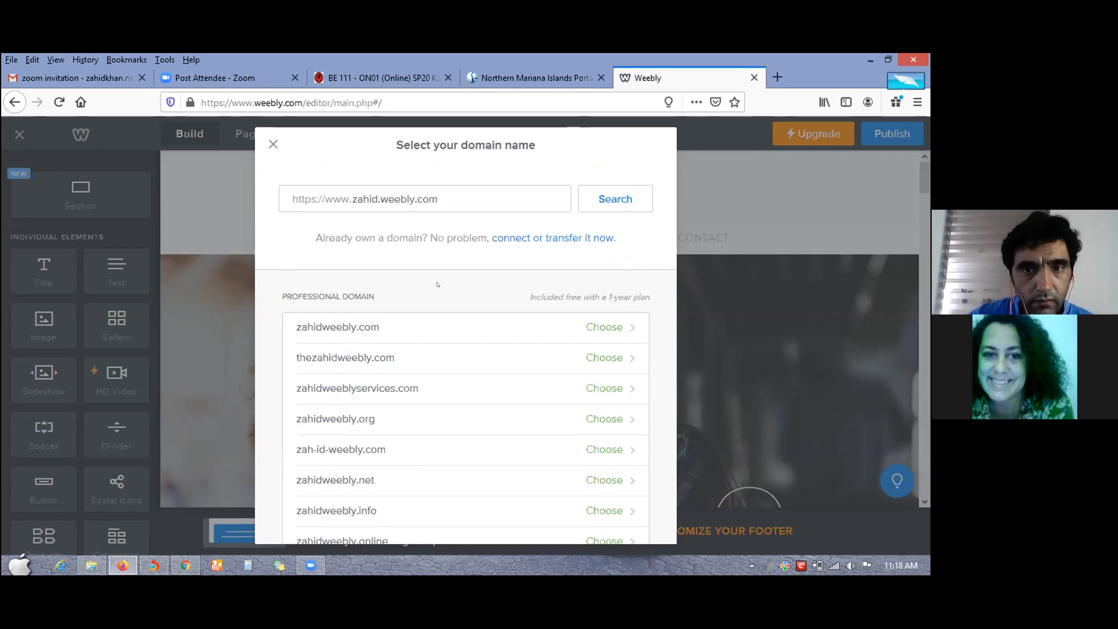
scroll(down, 3)
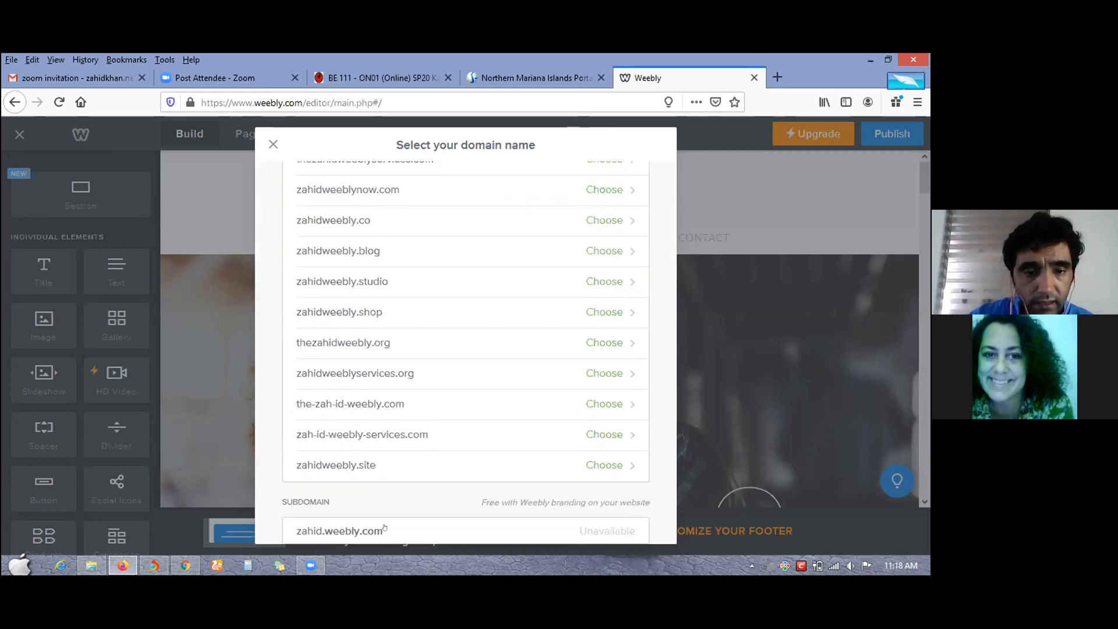
double_click(372, 531)
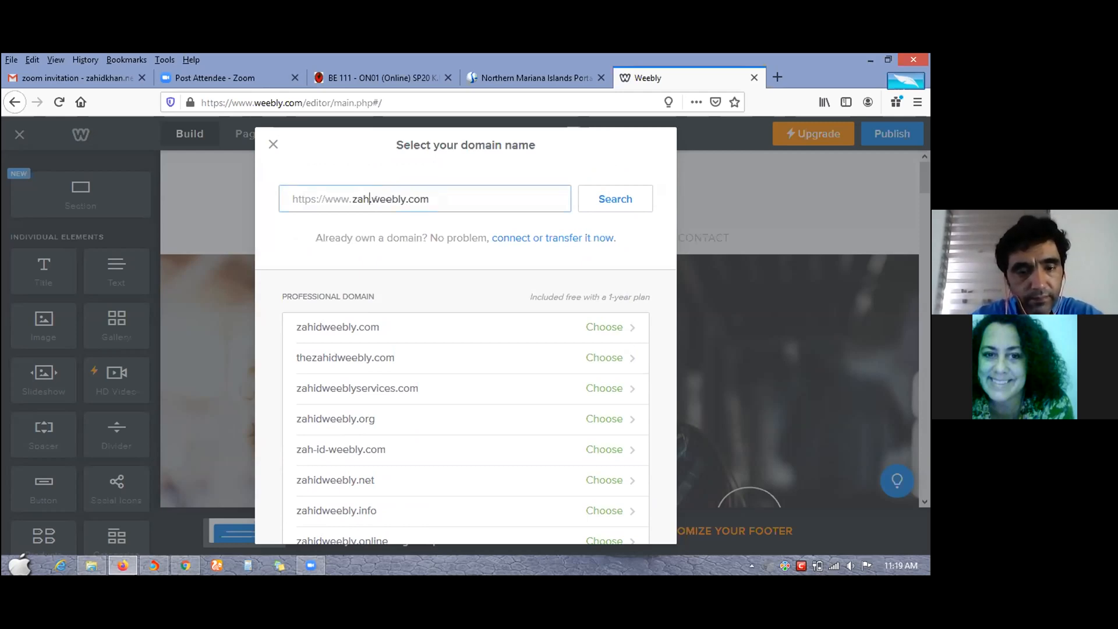
- Search zahid2012.weebly.com and choose it as the free subdomain
text(id2012)
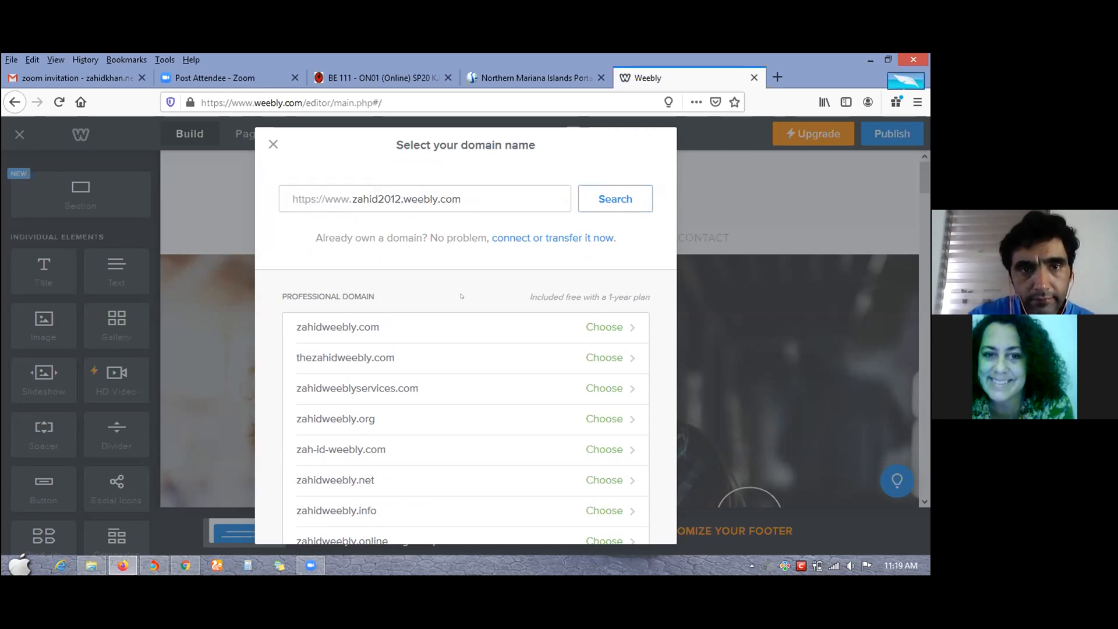
click(613, 198)
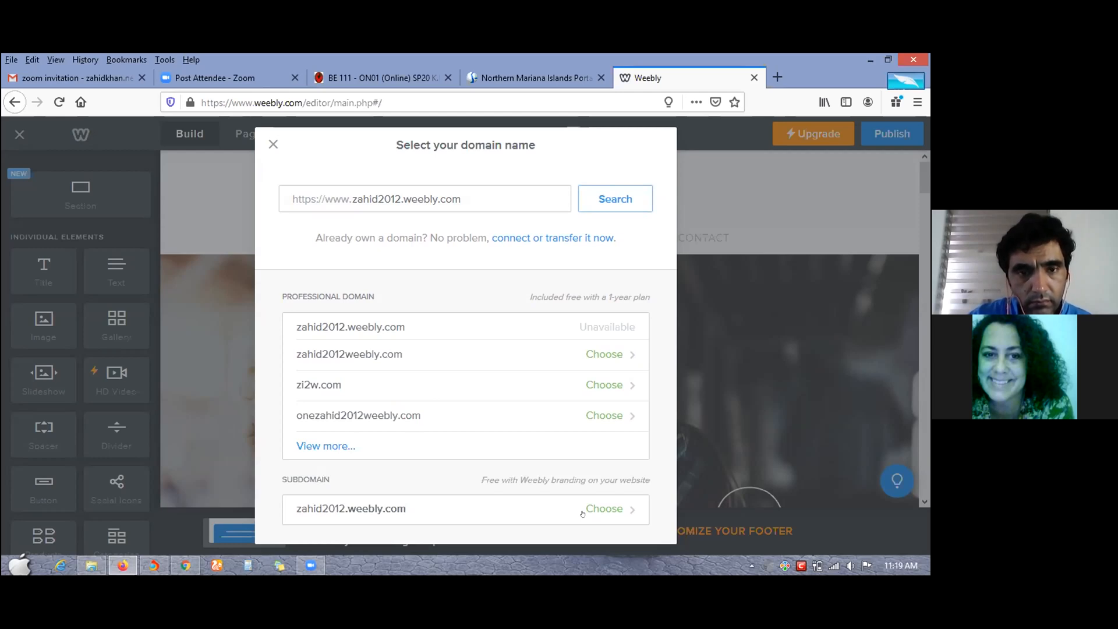
click(602, 509)
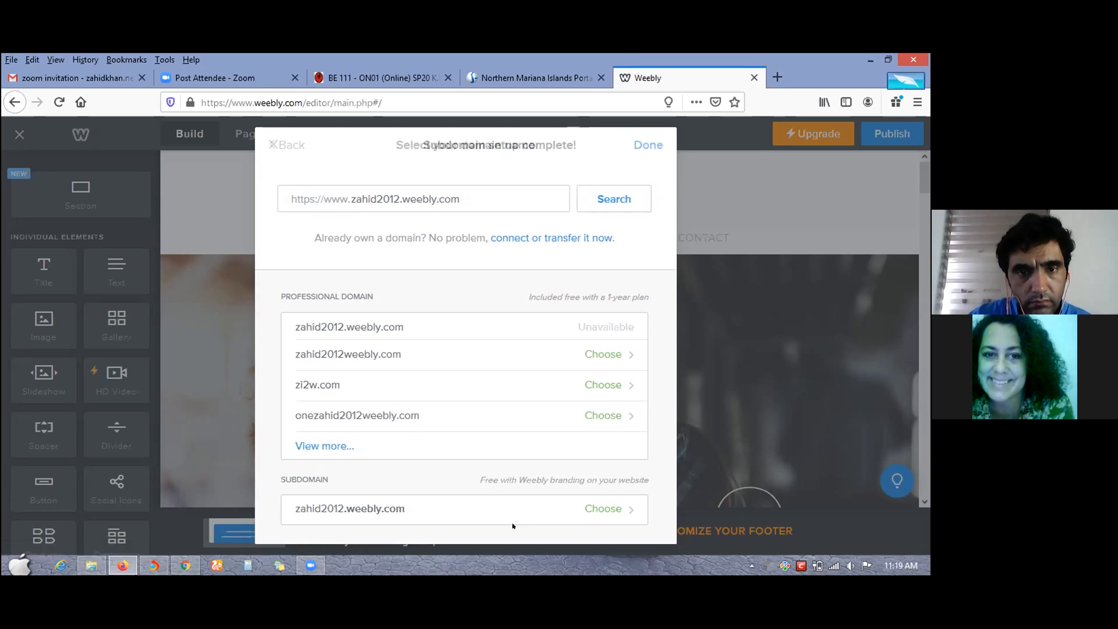
- Confirm Done on the subdomain setup so the site publishes at zahid2012.weebly.com
click(602, 509)
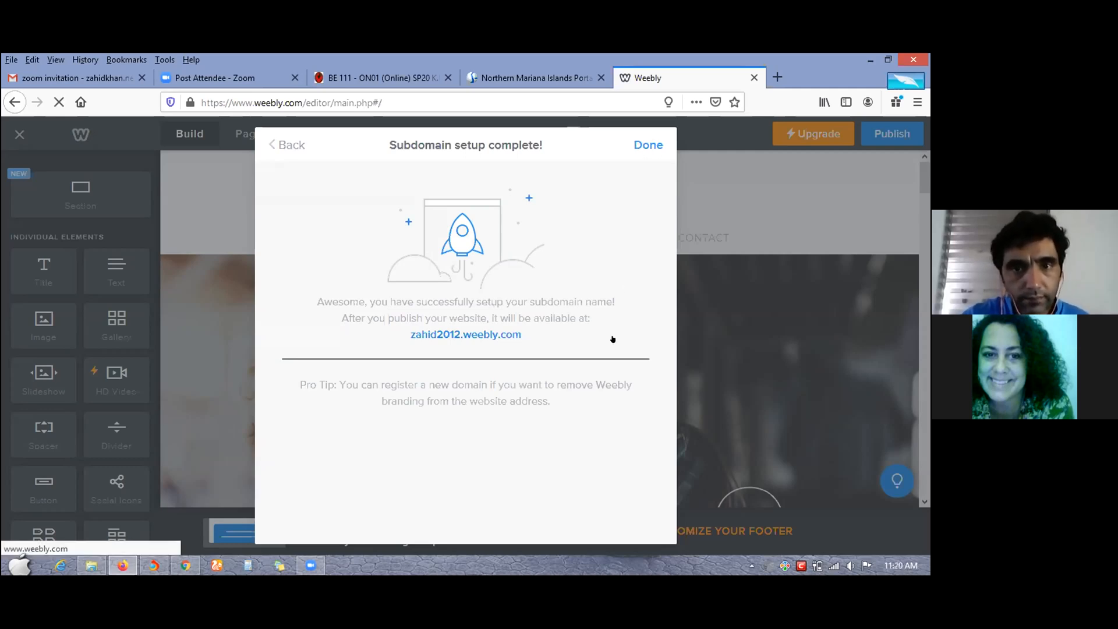
mouse_move(611, 337)
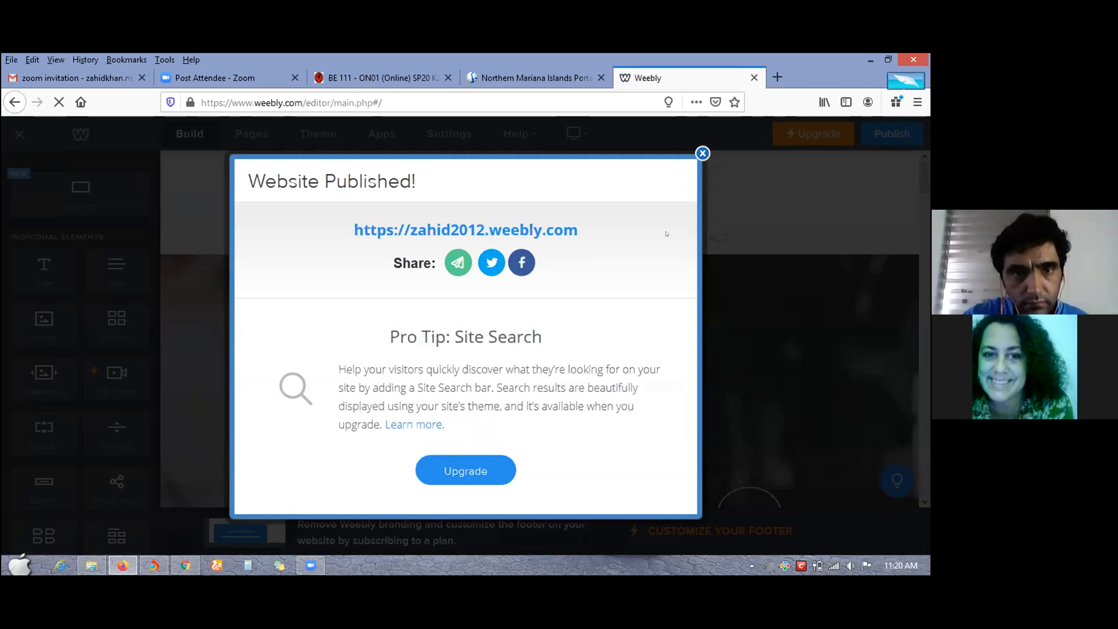
- Dismiss the Website Published dialog, publish again at zahid2012.weebly.com and return to the editor
click(701, 154)
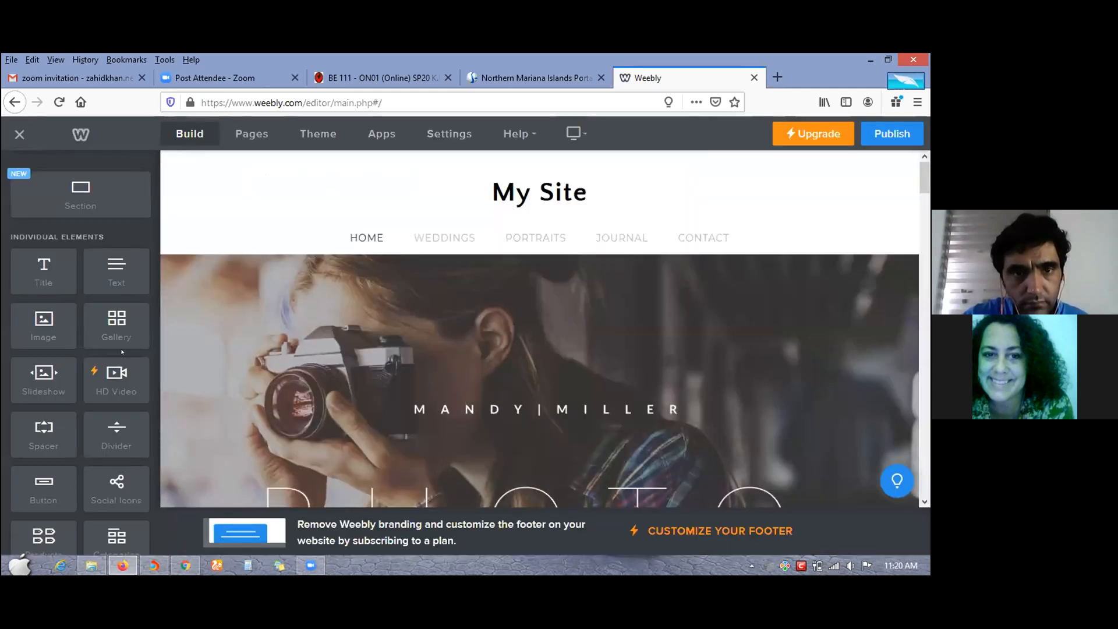
click(538, 342)
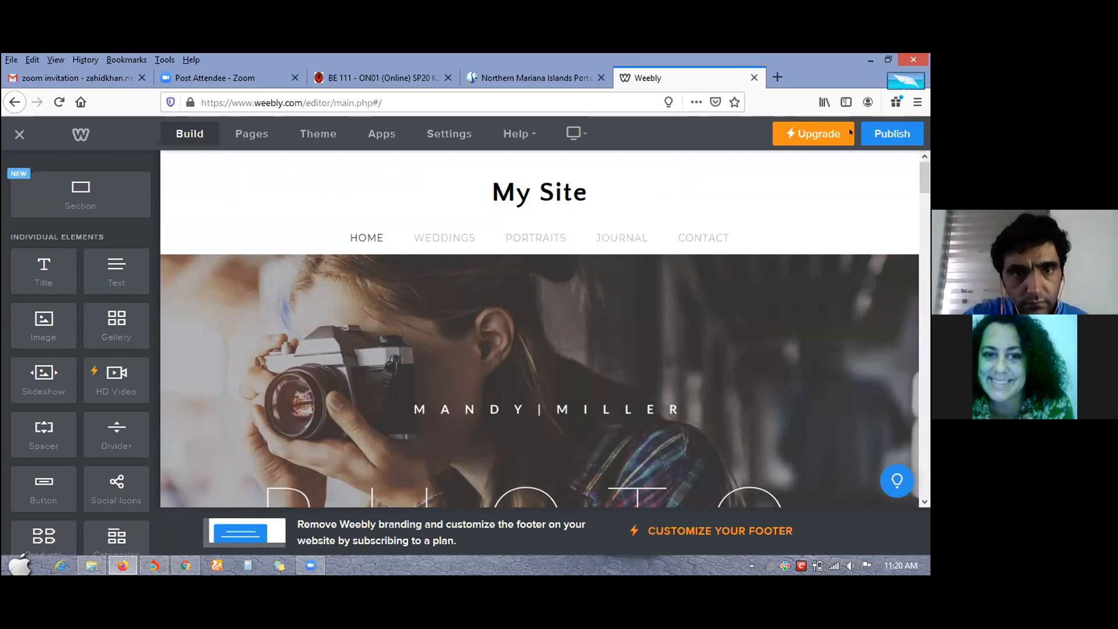
click(891, 133)
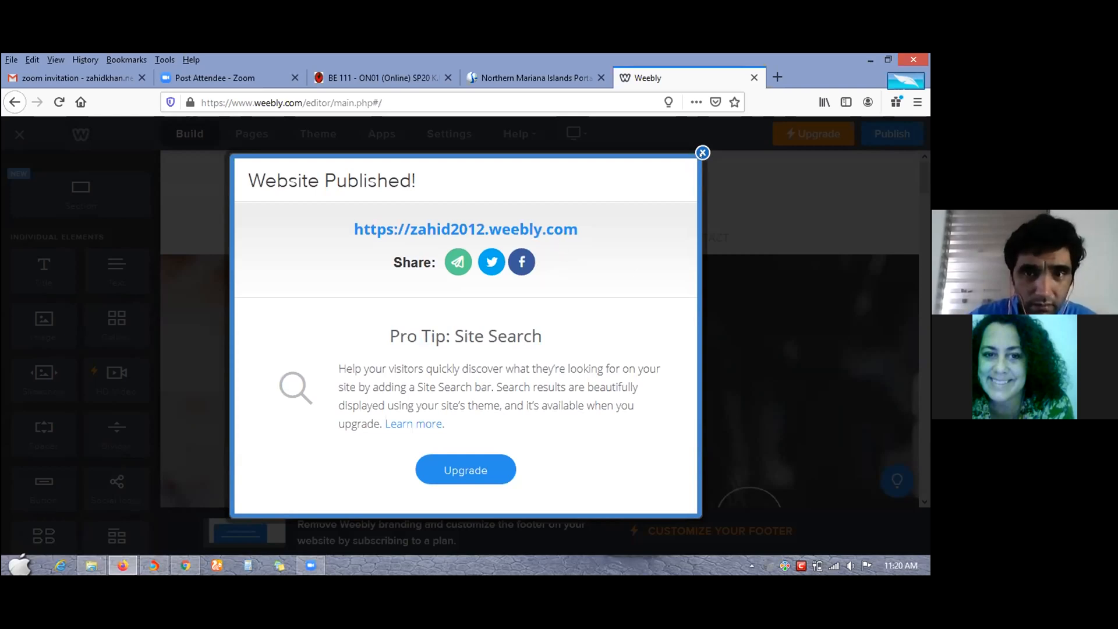
mouse_move(634, 272)
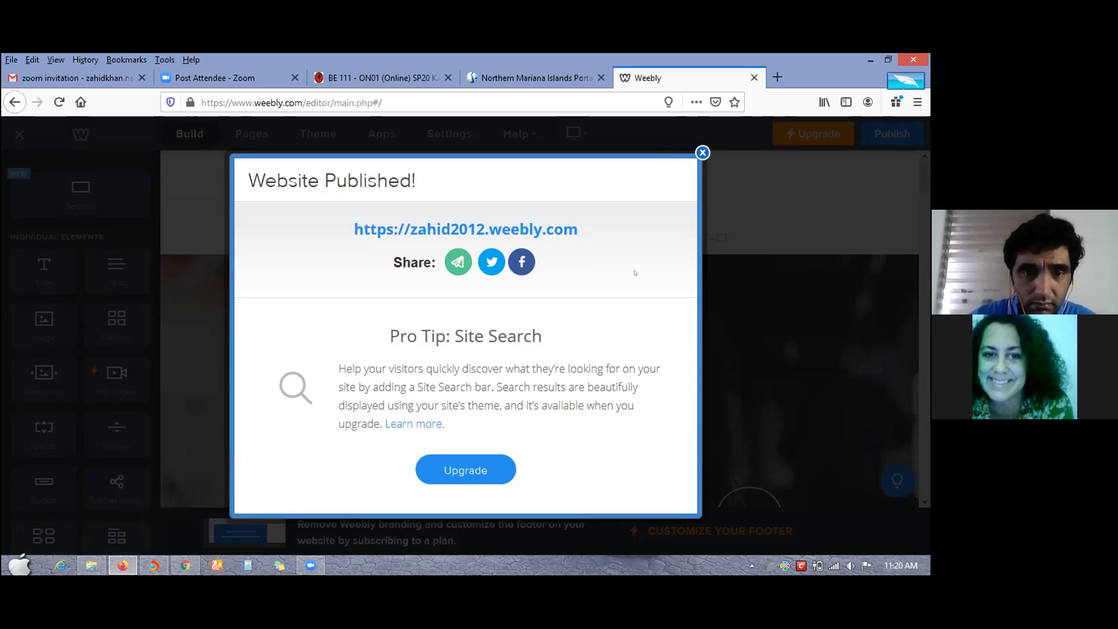
click(701, 153)
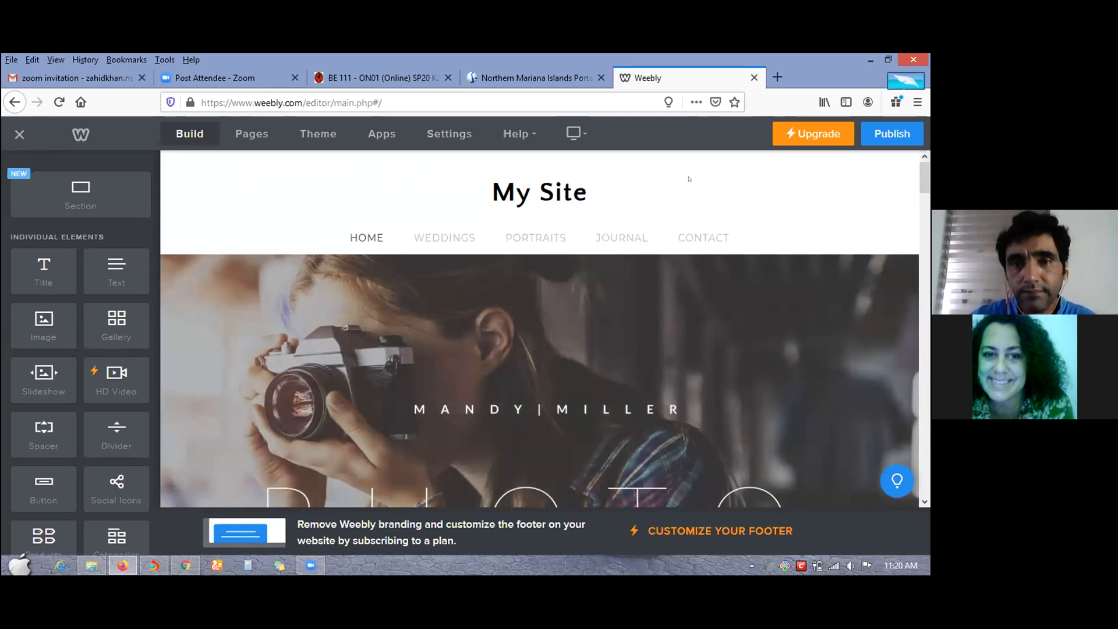
mouse_move(679, 177)
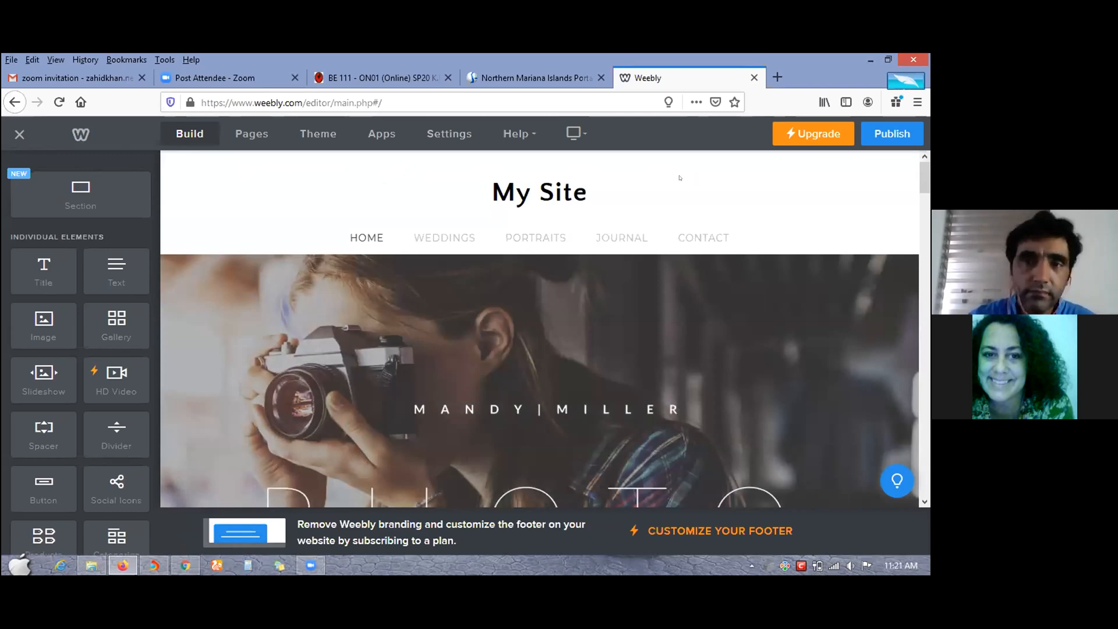